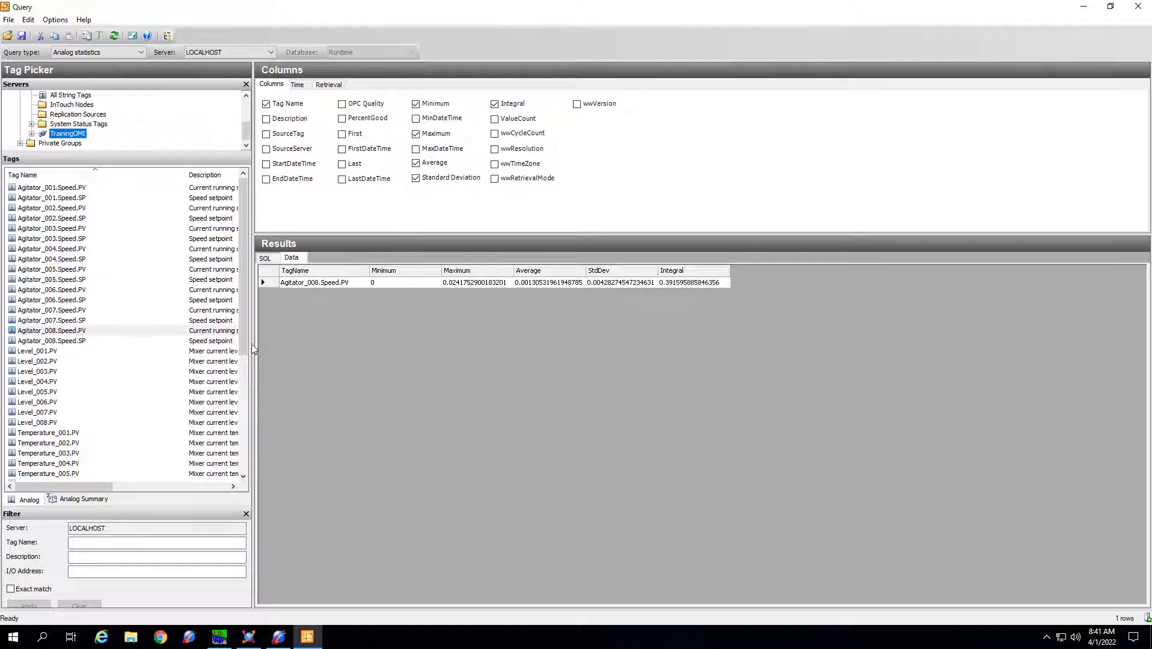
mouse_move(244, 308)
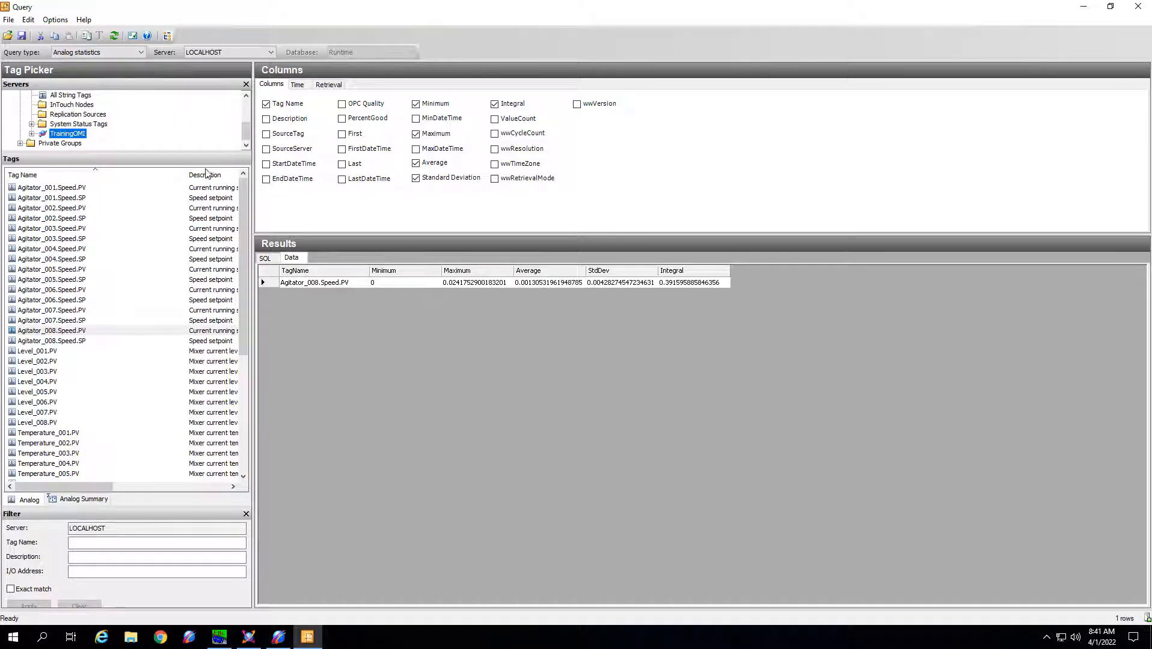
mouse_move(70, 62)
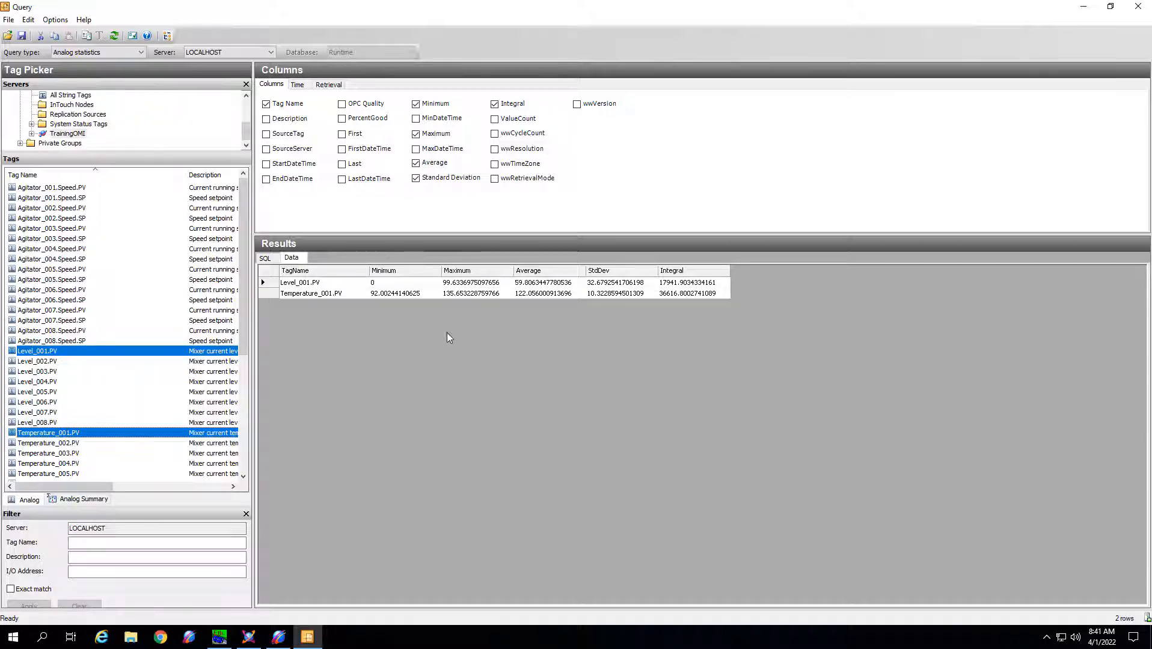
mouse_move(614, 386)
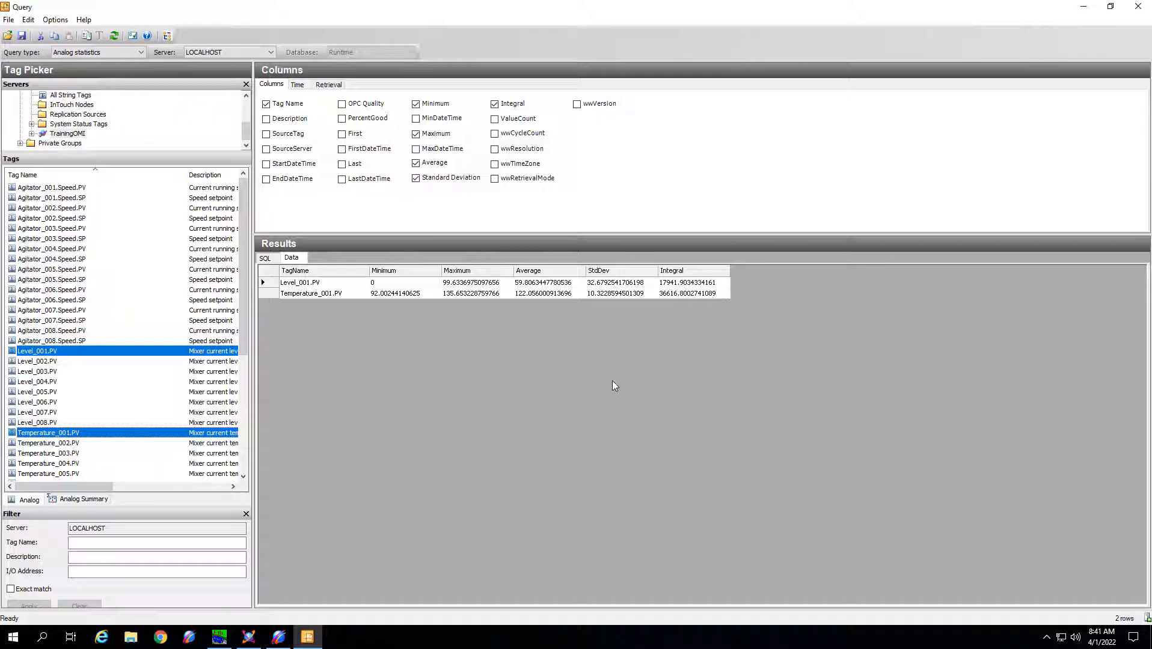
mouse_move(607, 389)
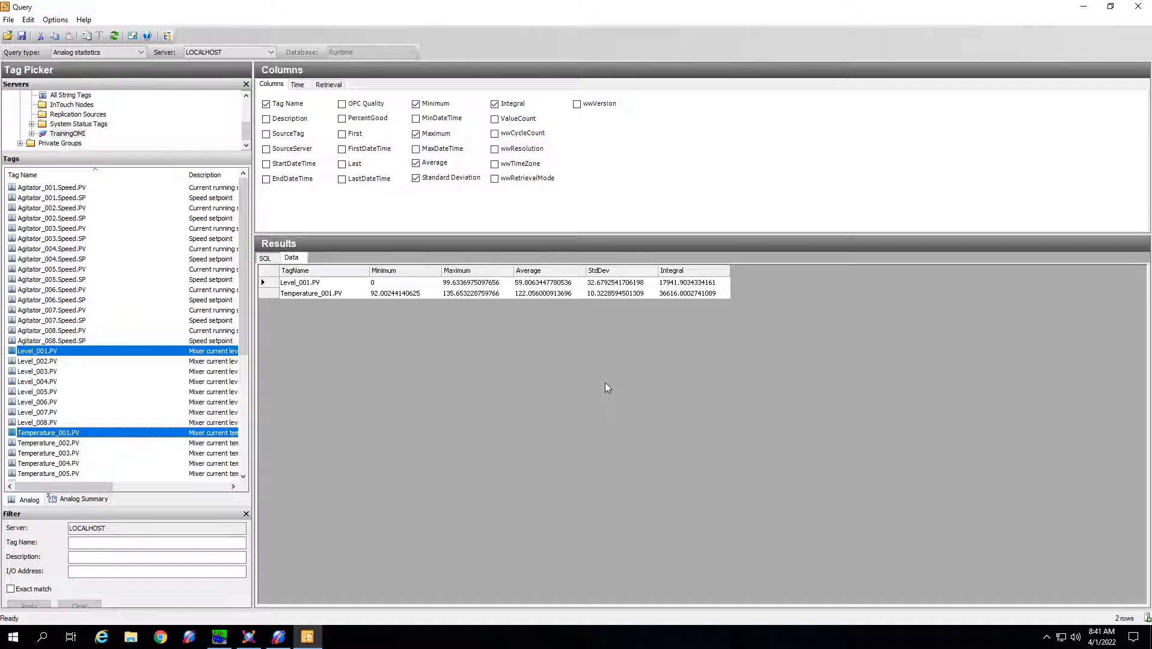
mouse_move(316, 286)
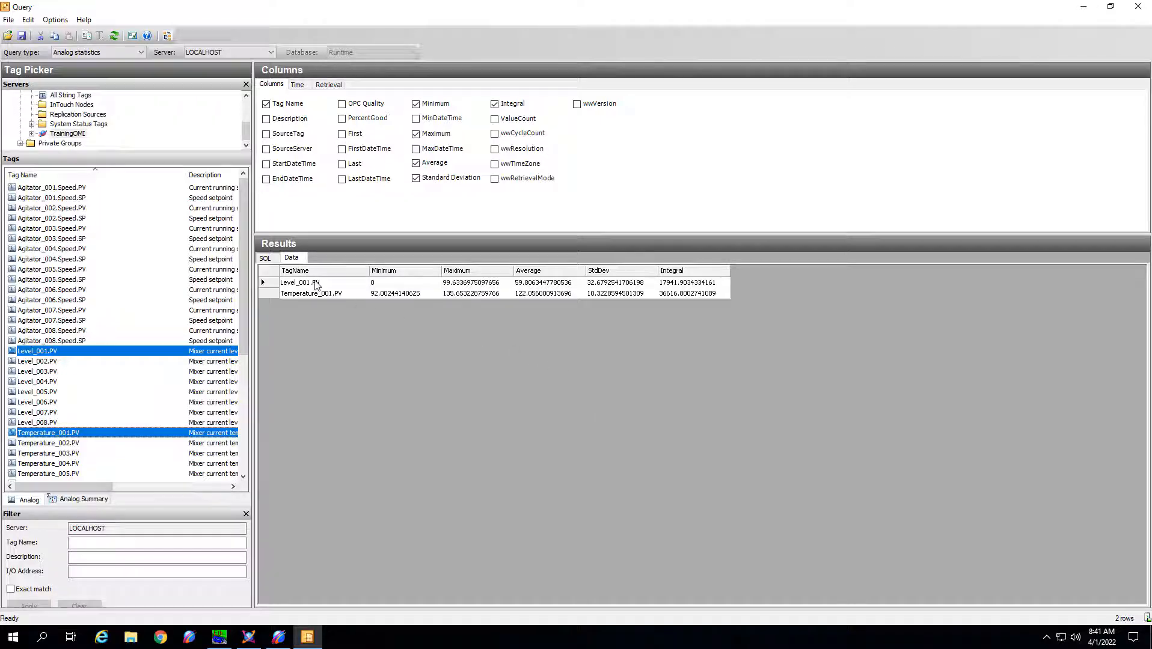
Step: Add AND SliceBy='Inlet1_001.CLS' to the query's WHERE clause and view the resulting data rows
click(264, 258)
text(AND)
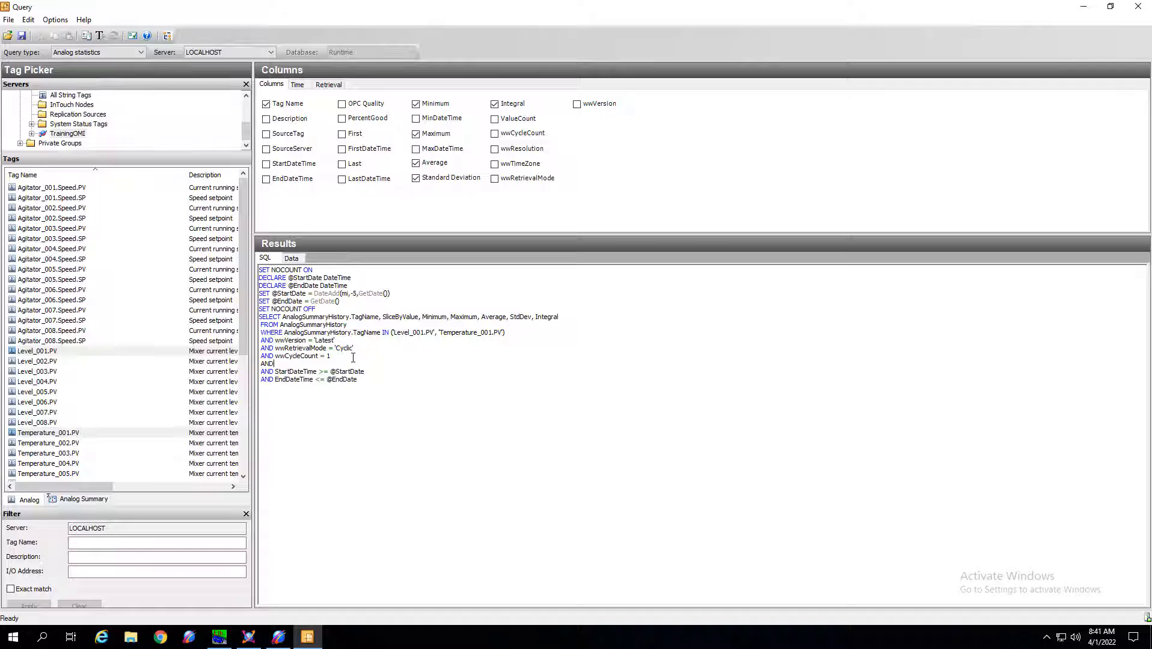
text(SliceBy='Inlet1_001.C)
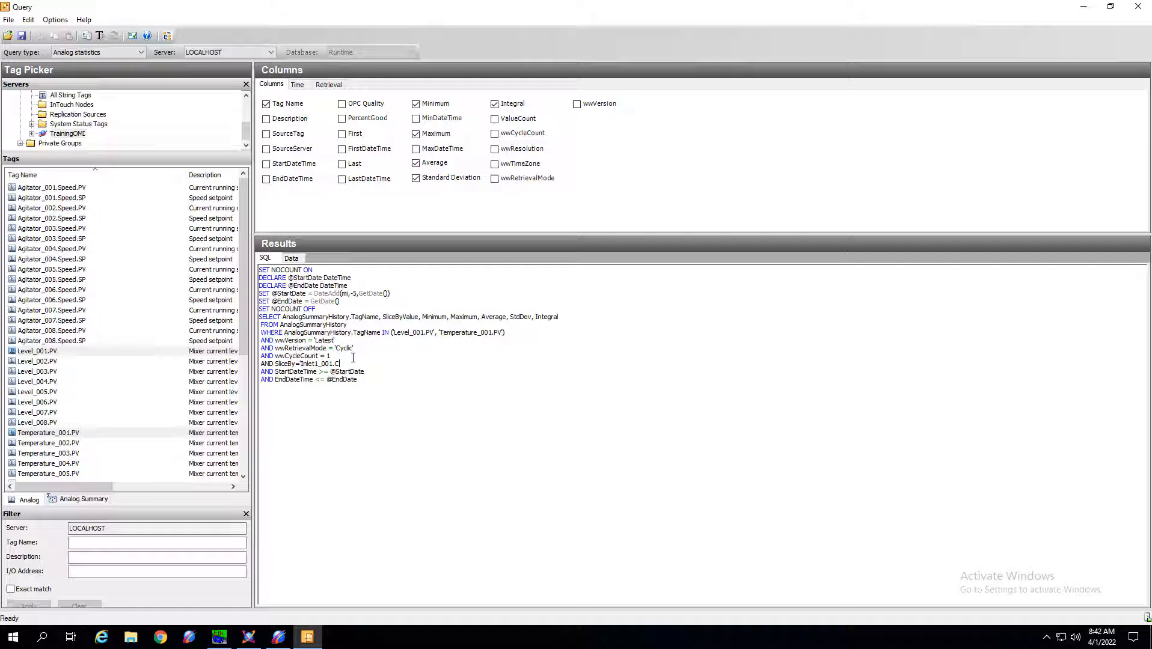
text(LS)
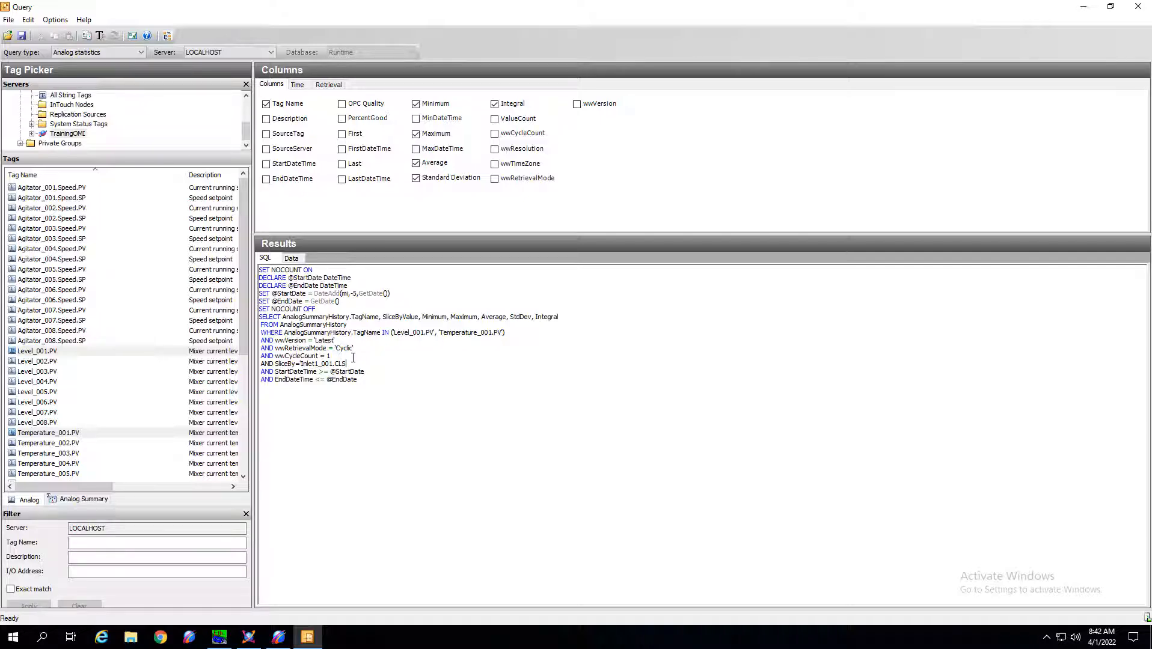
mouse_move(605, 307)
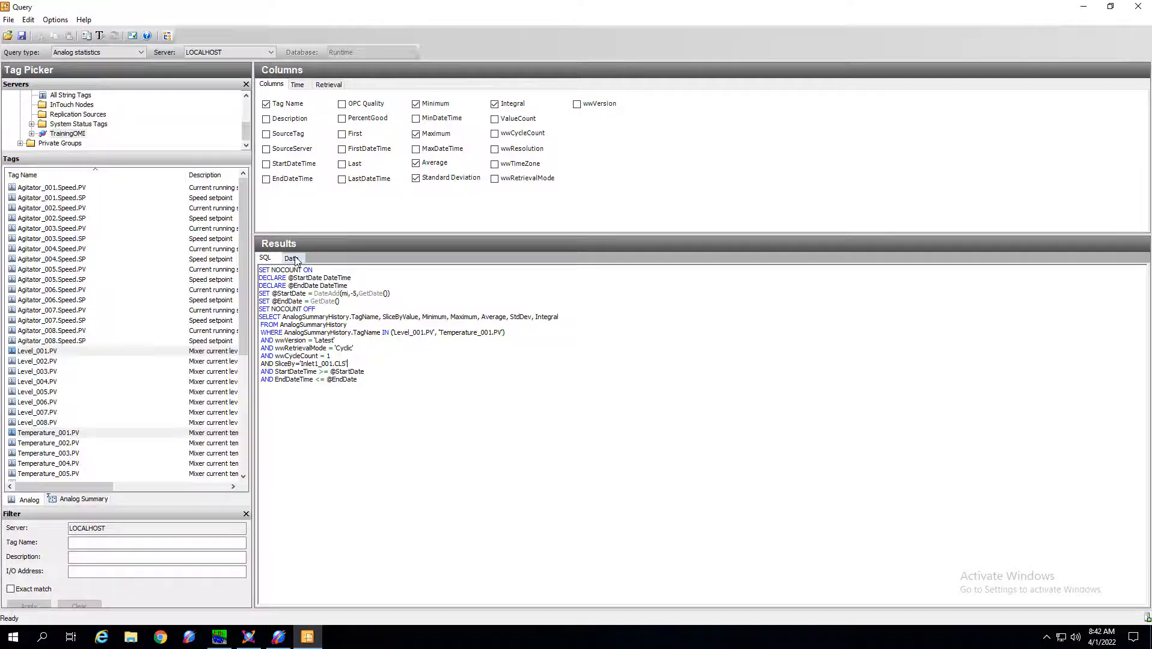
click(98, 35)
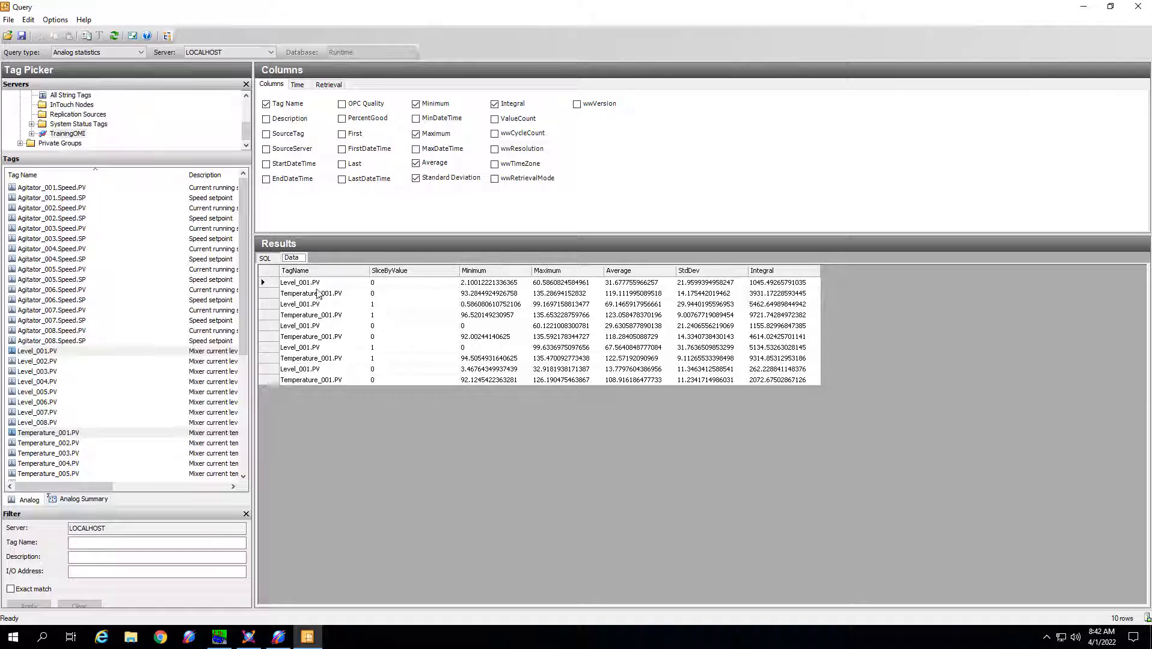
mouse_move(380, 294)
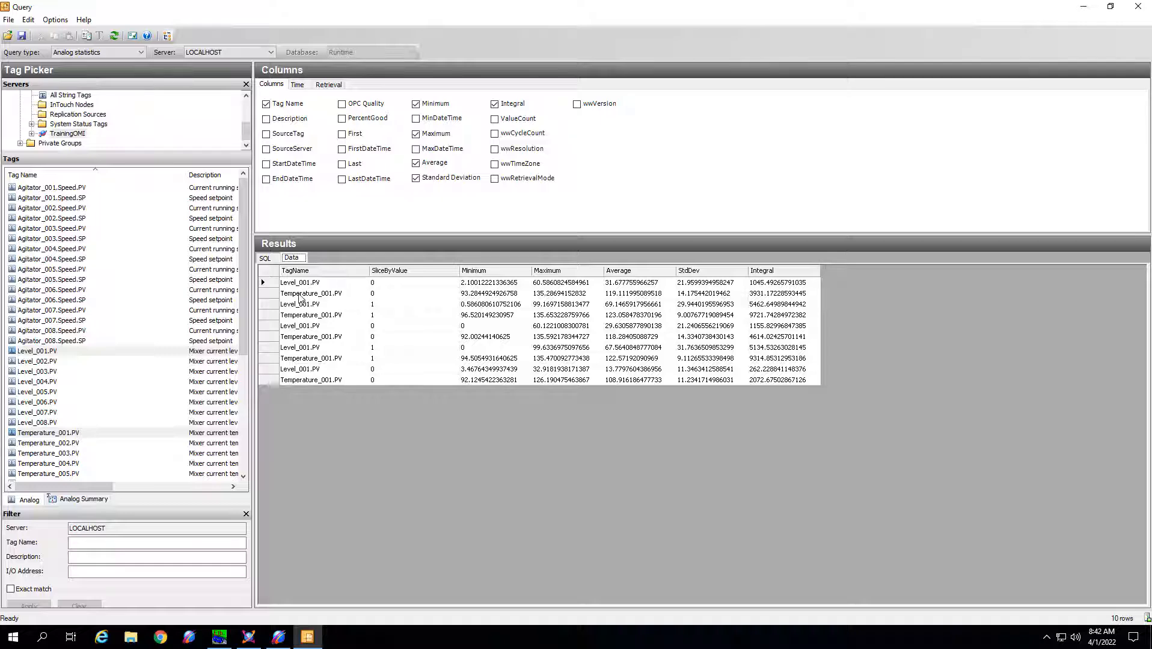
mouse_move(401, 297)
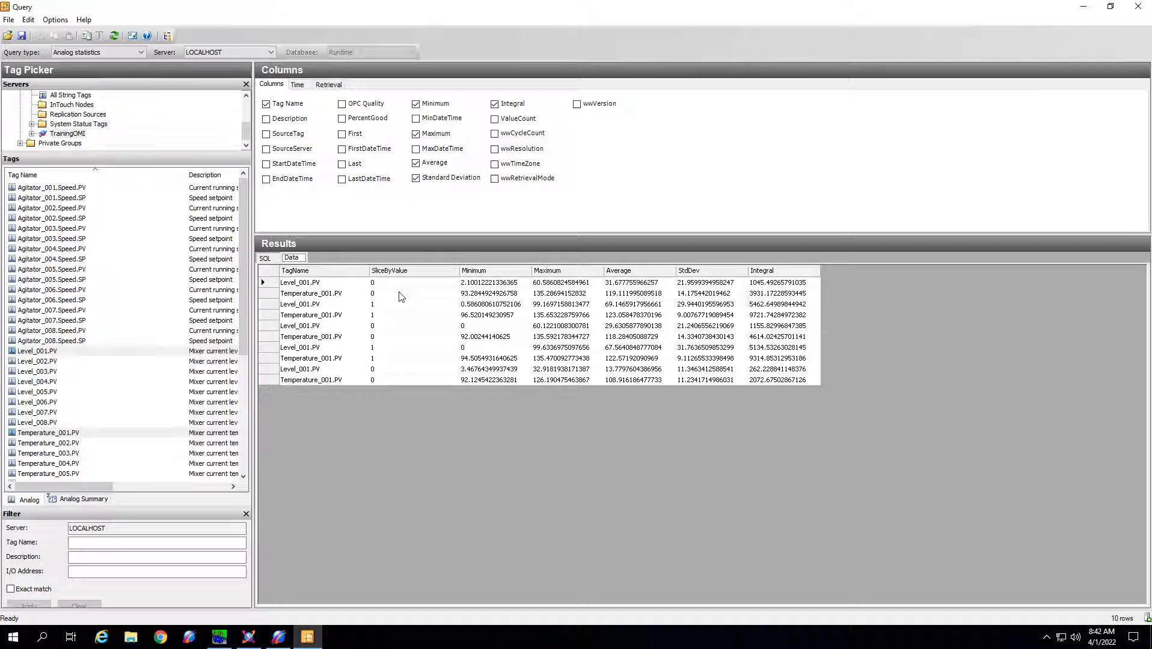
mouse_move(370, 295)
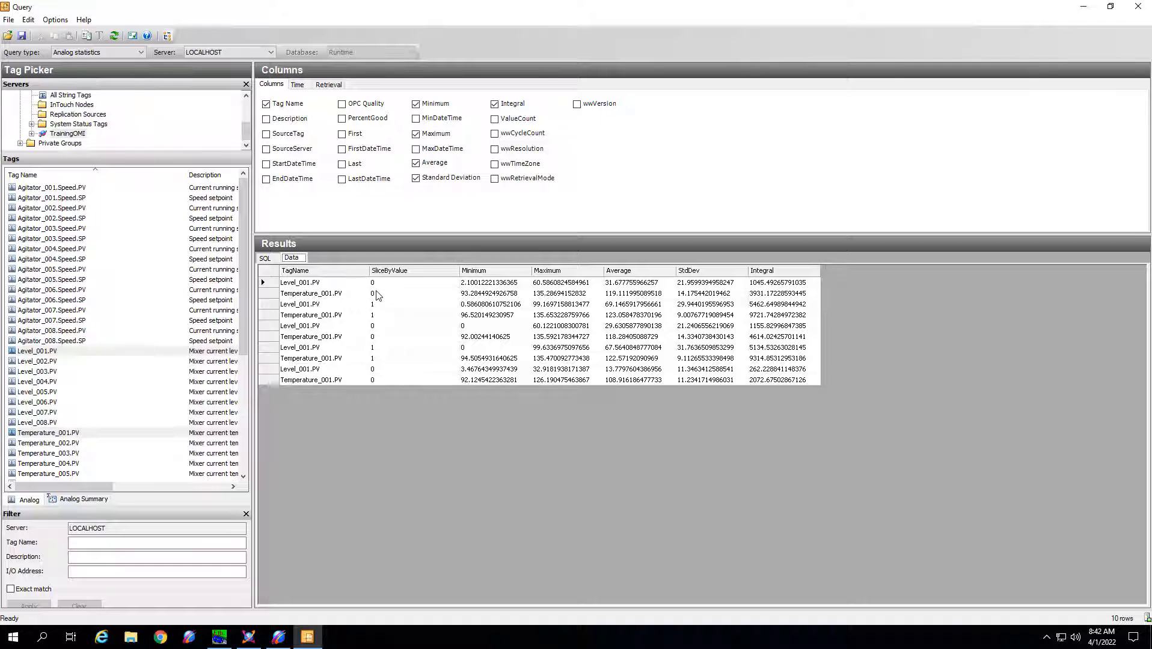
mouse_move(753, 291)
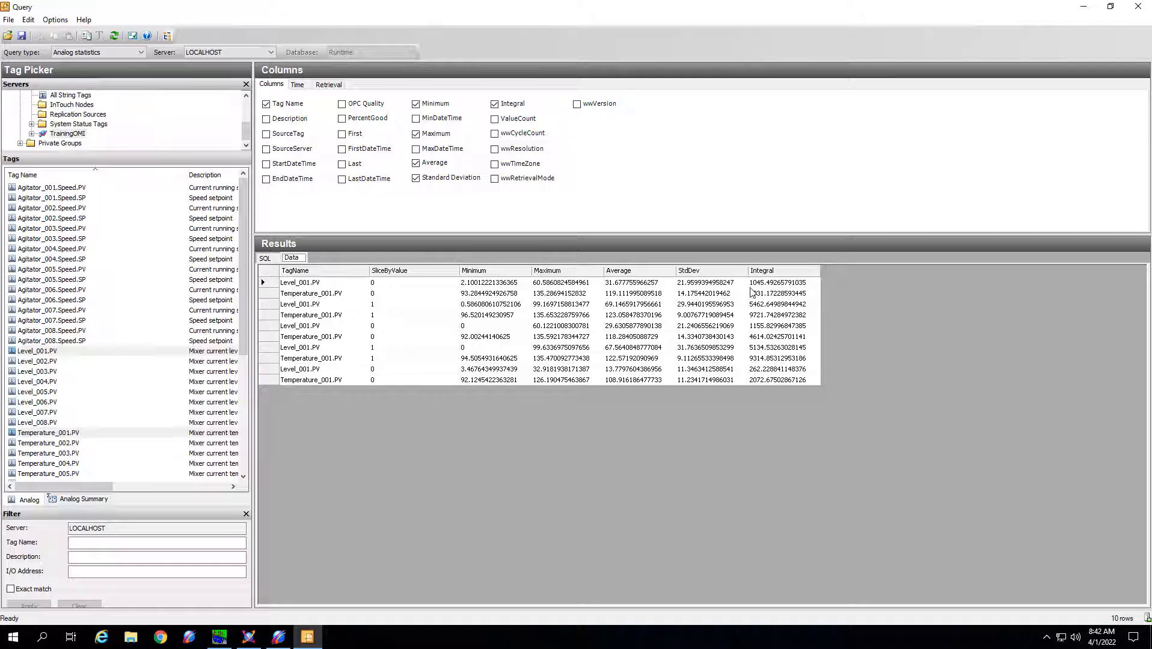
mouse_move(529, 293)
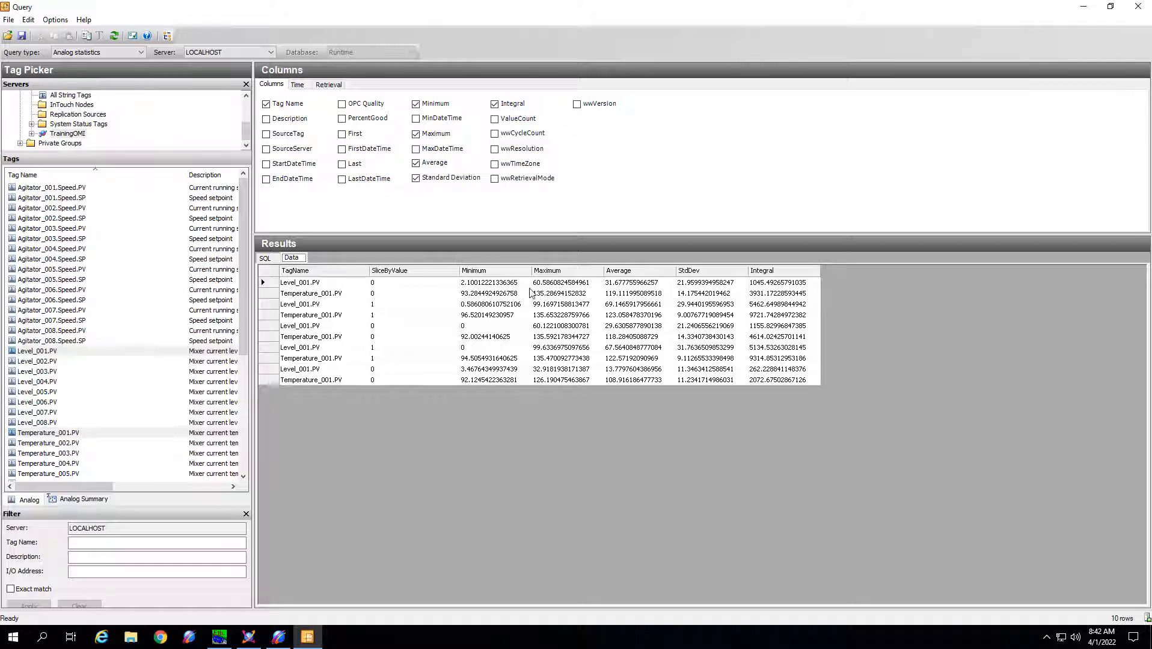
mouse_move(373, 316)
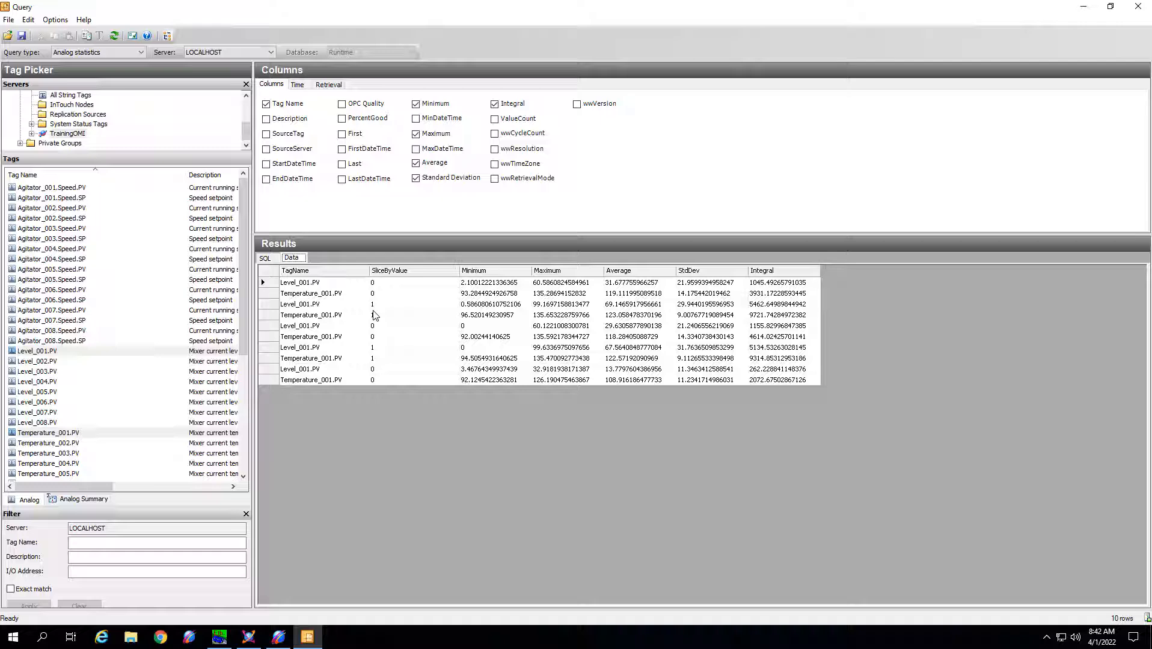
mouse_move(350, 357)
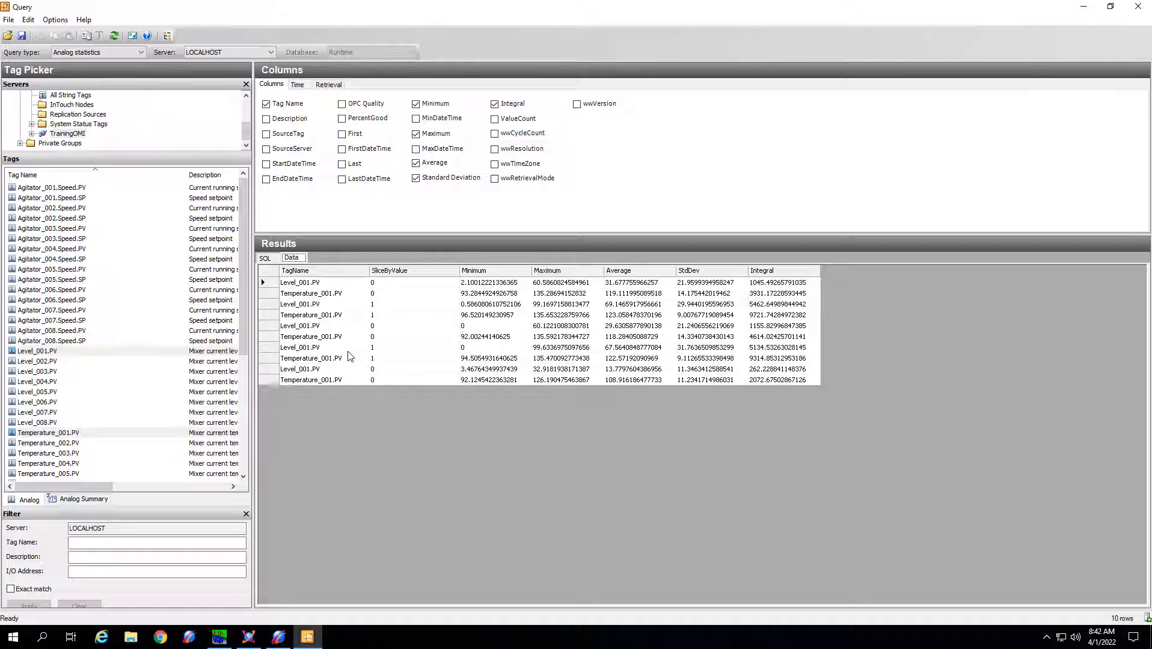
mouse_move(353, 348)
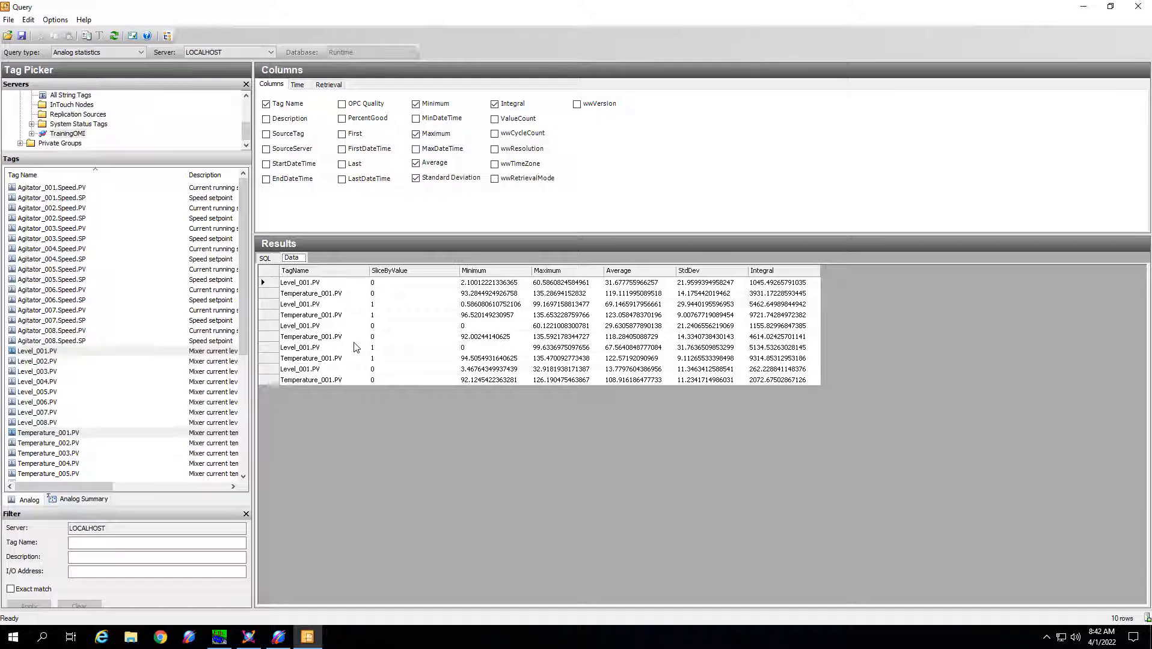
mouse_move(345, 348)
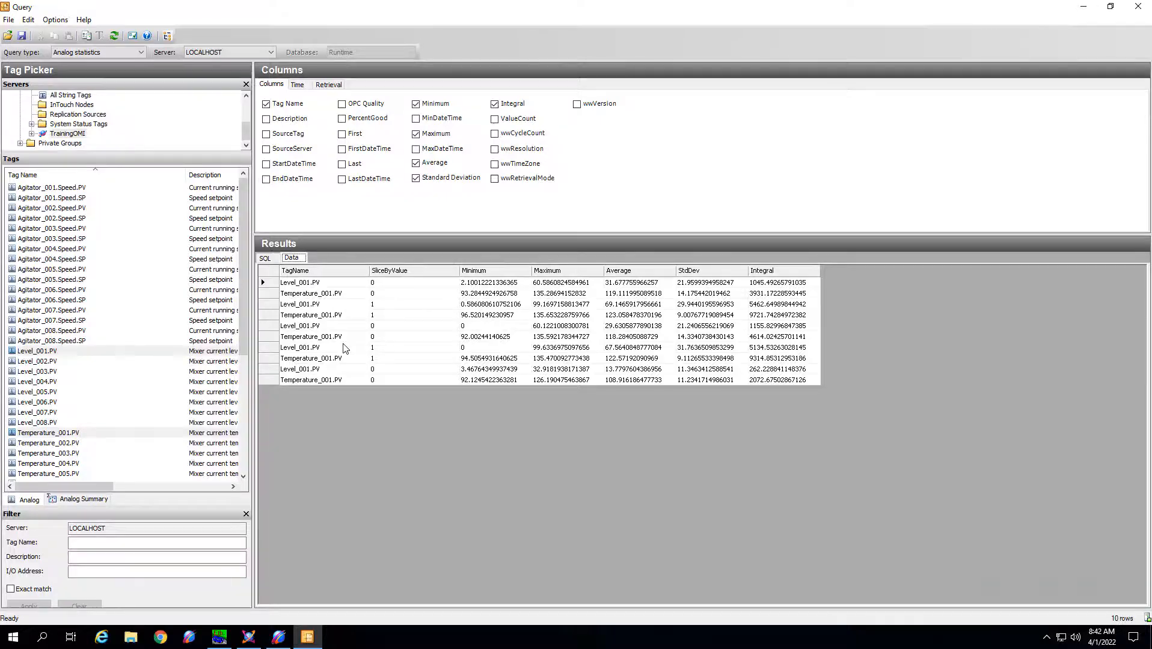
Step: Switch to the Historian web client's Mixed data board showing Level, Temperature and Inlet1 valve state
click(159, 636)
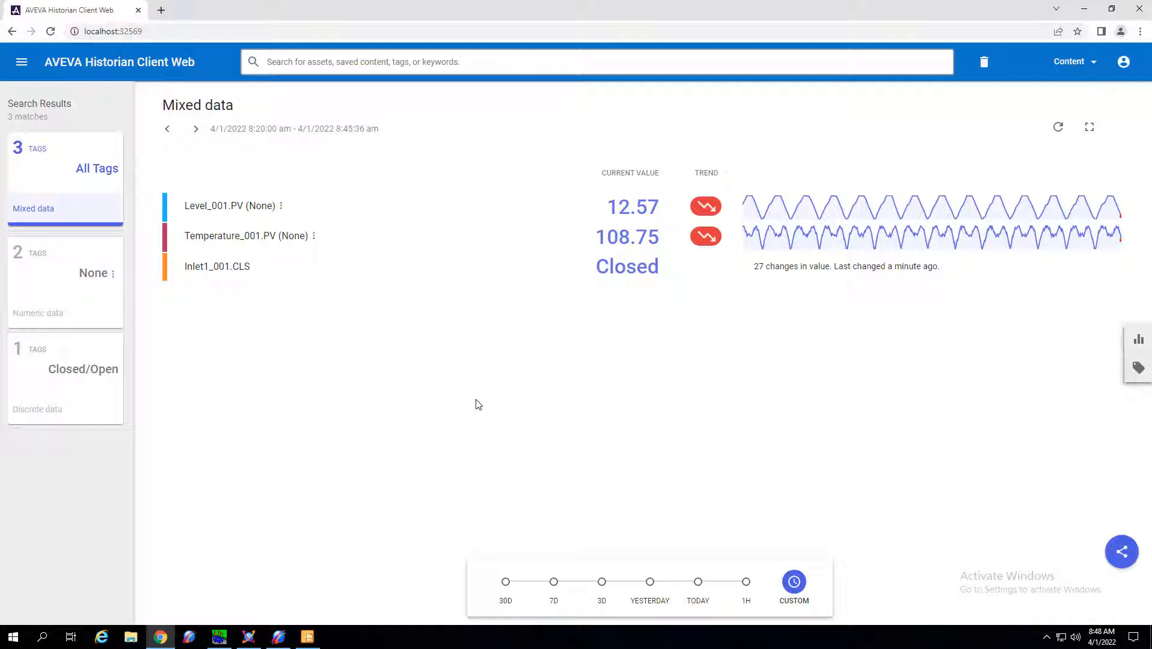
mouse_move(446, 343)
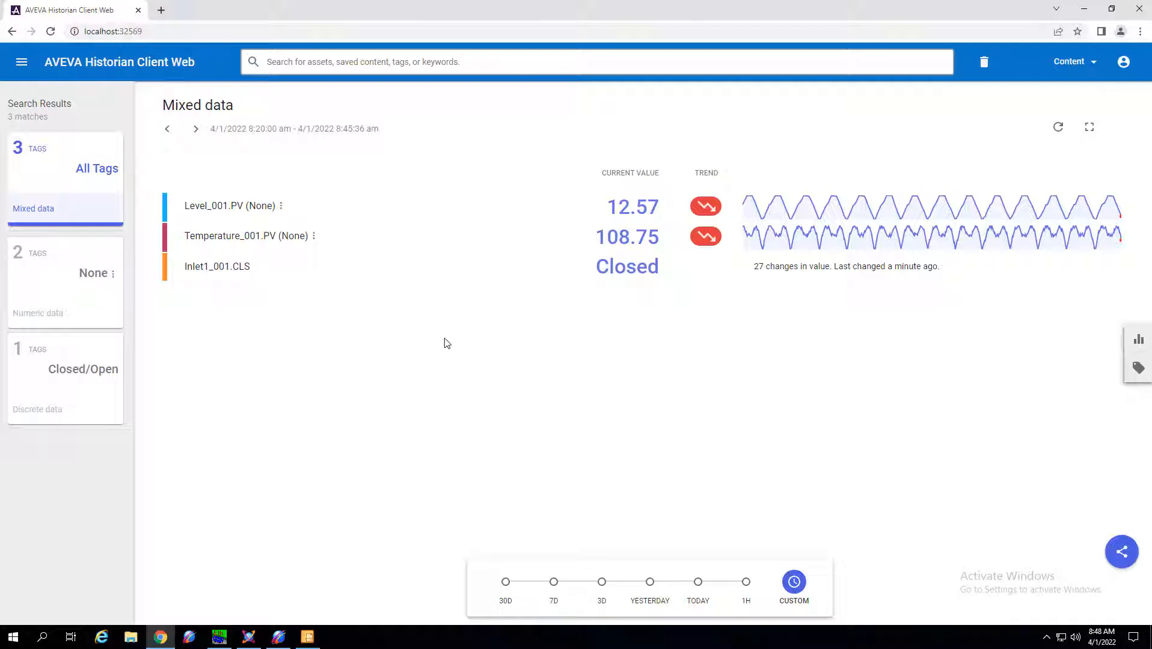
mouse_move(295, 257)
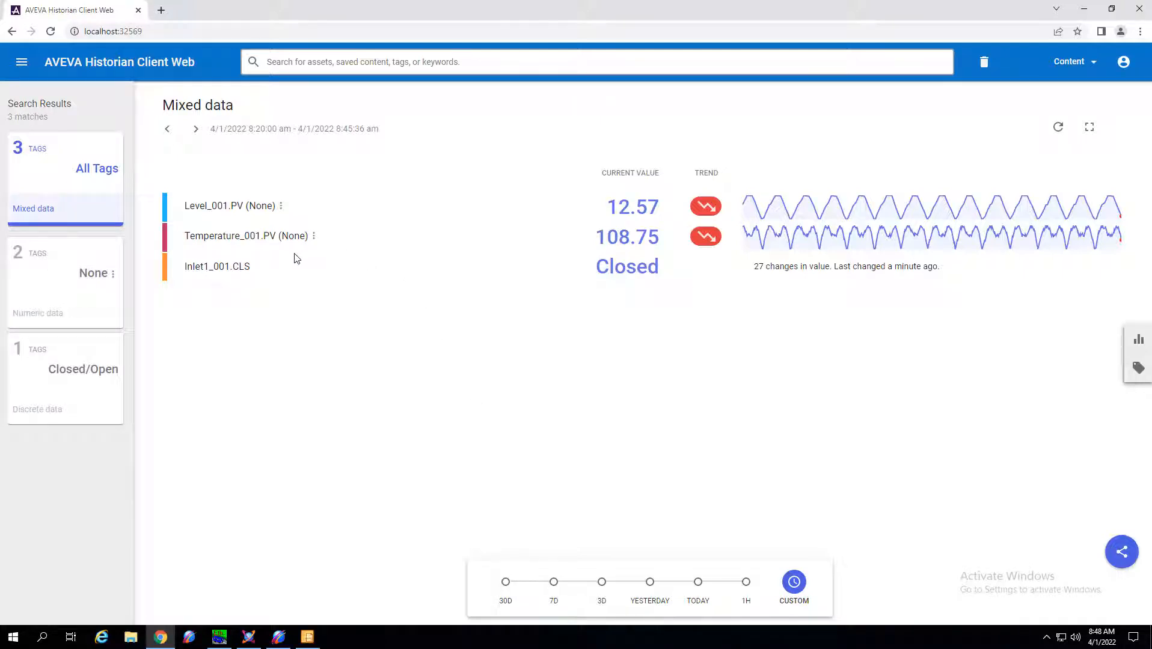
mouse_move(394, 288)
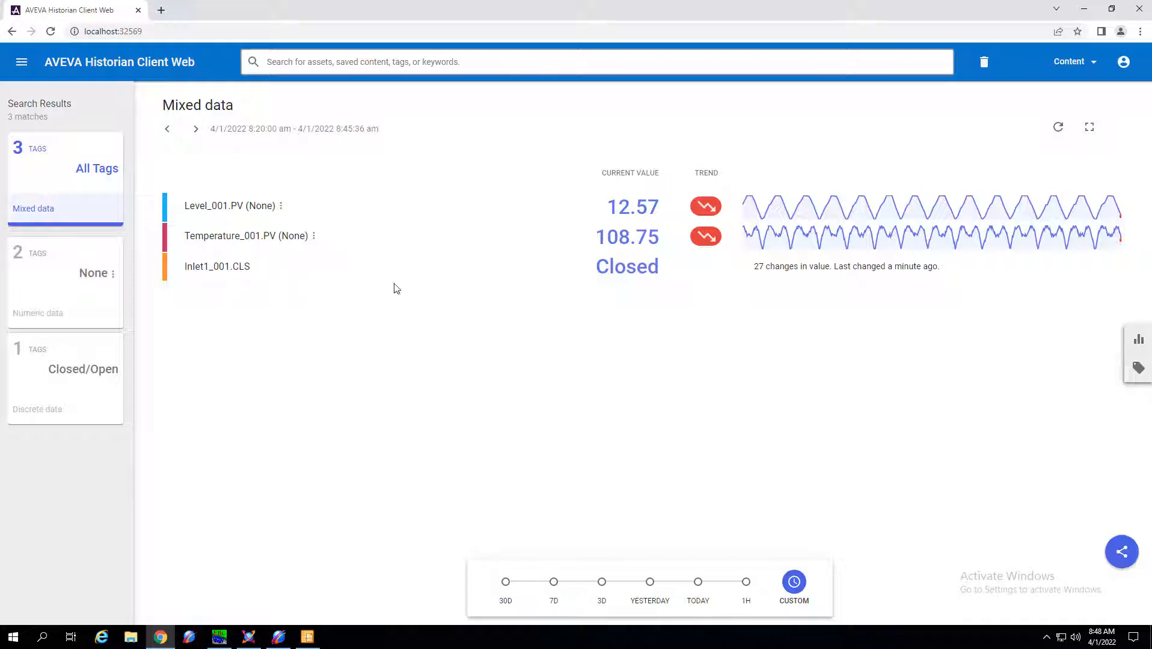
mouse_move(518, 311)
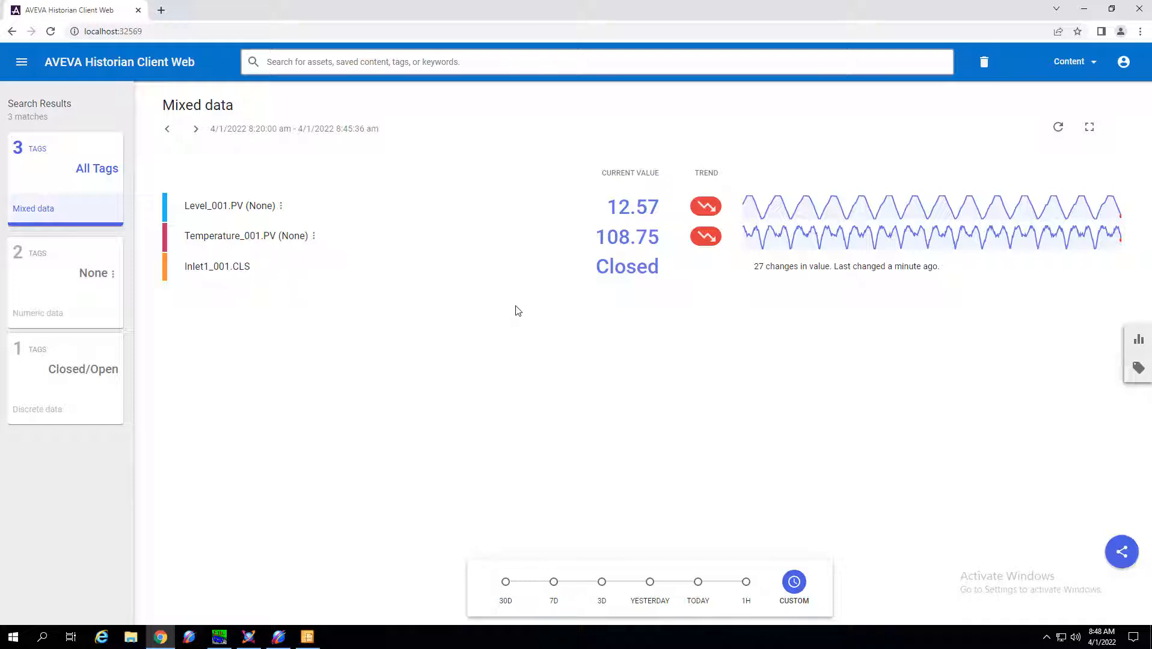
mouse_move(527, 311)
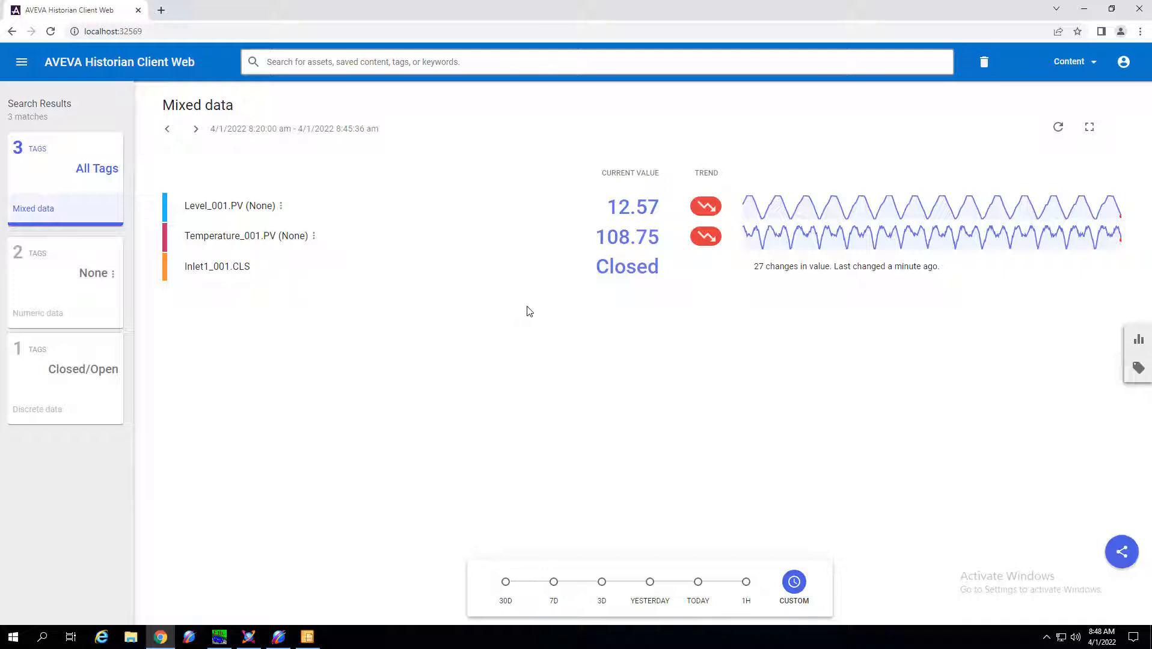
mouse_move(1138, 339)
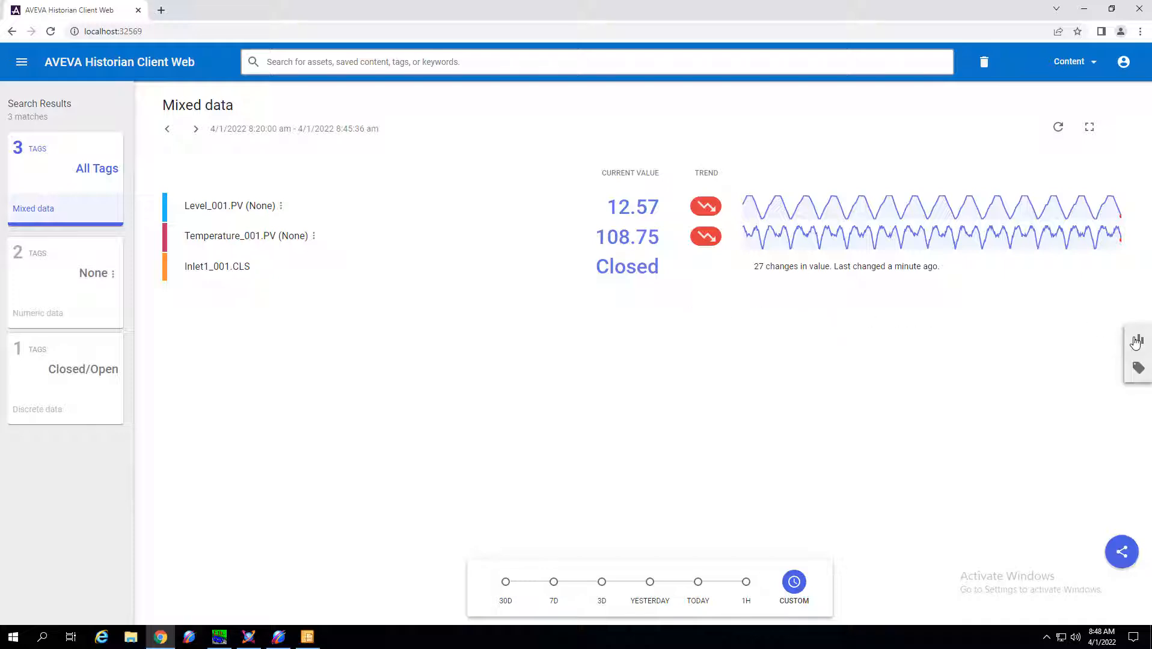
Step: Display Mixed data as a column chart of daily average Level and Temperature
click(1136, 342)
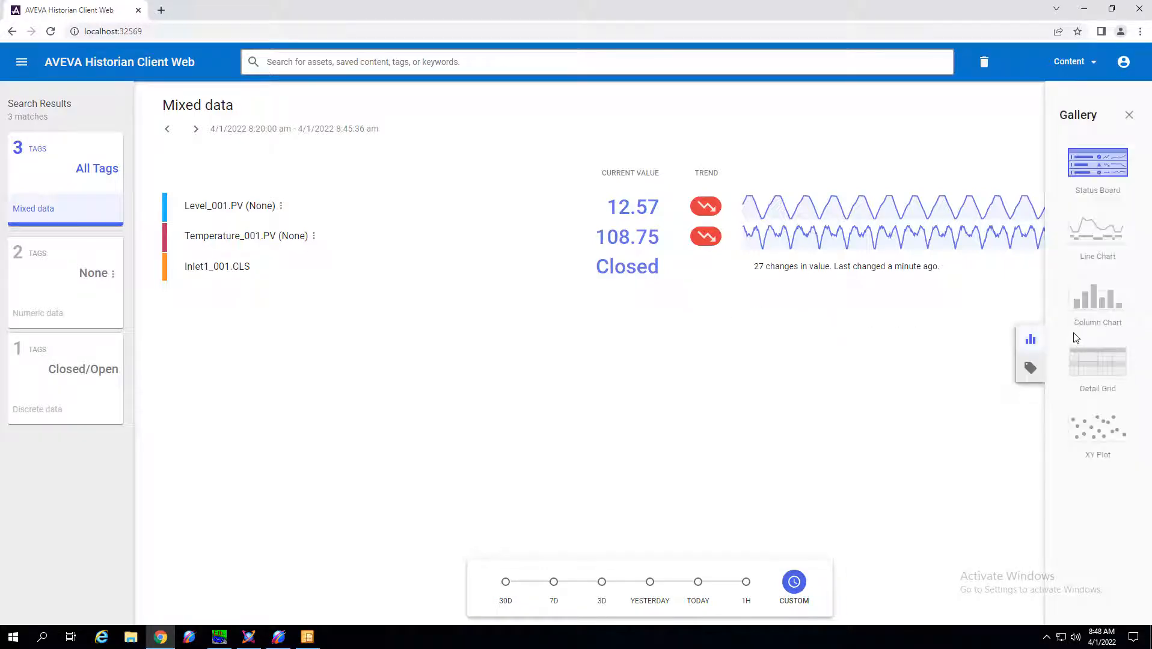
mouse_move(1094, 307)
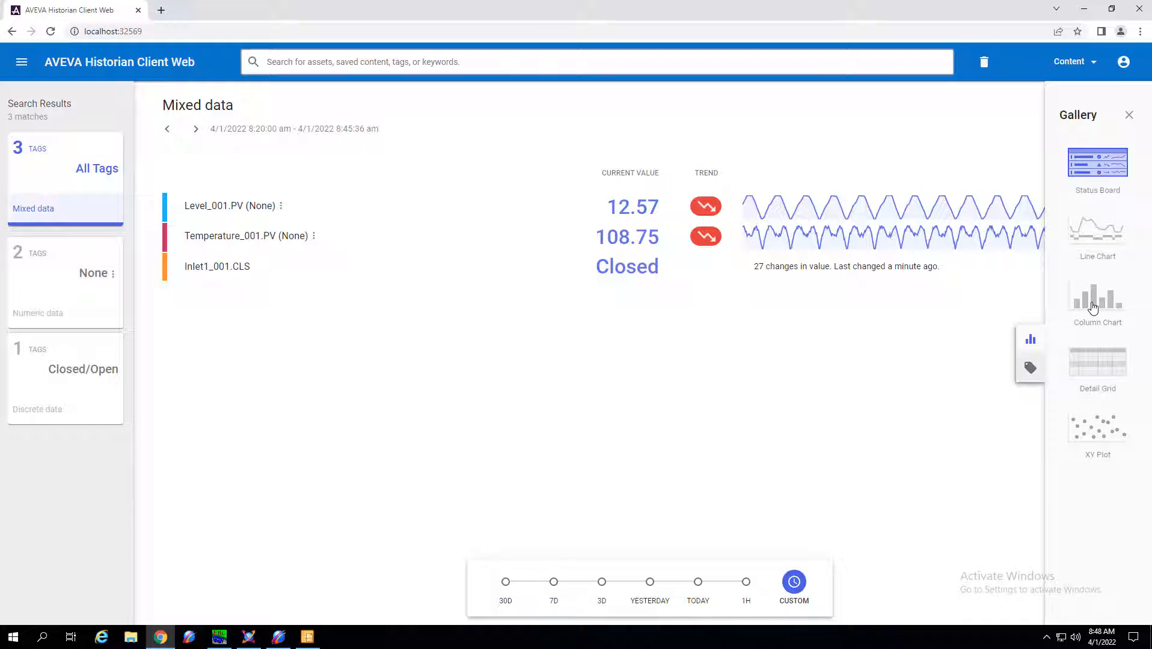
click(1096, 298)
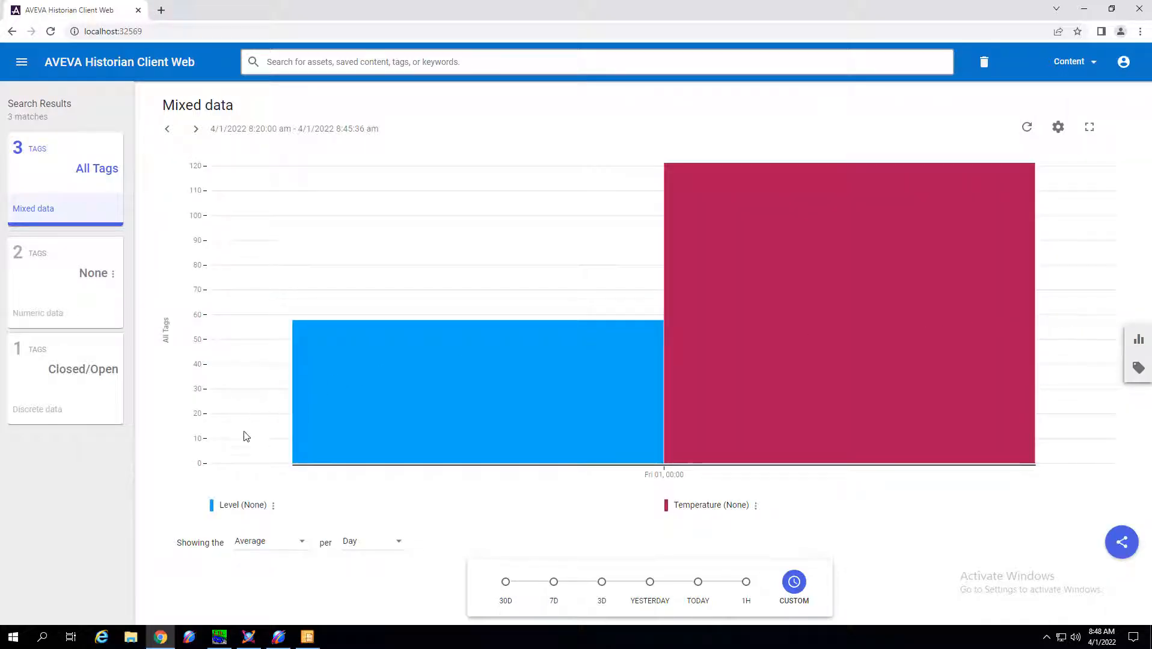
mouse_move(243, 489)
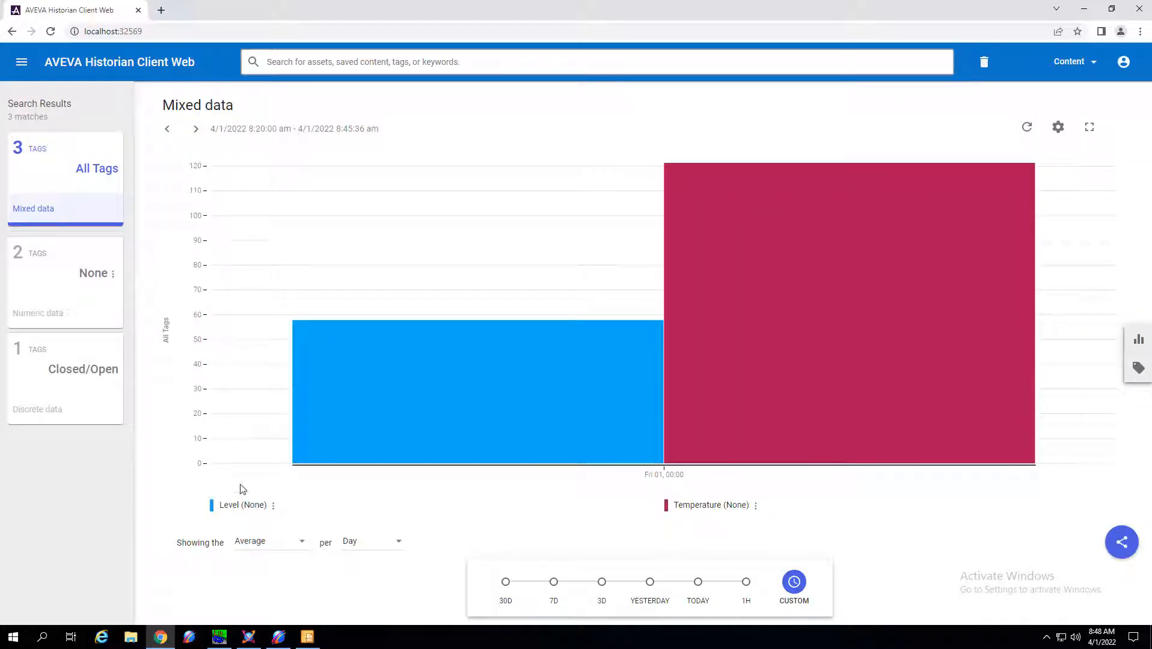
mouse_move(380, 548)
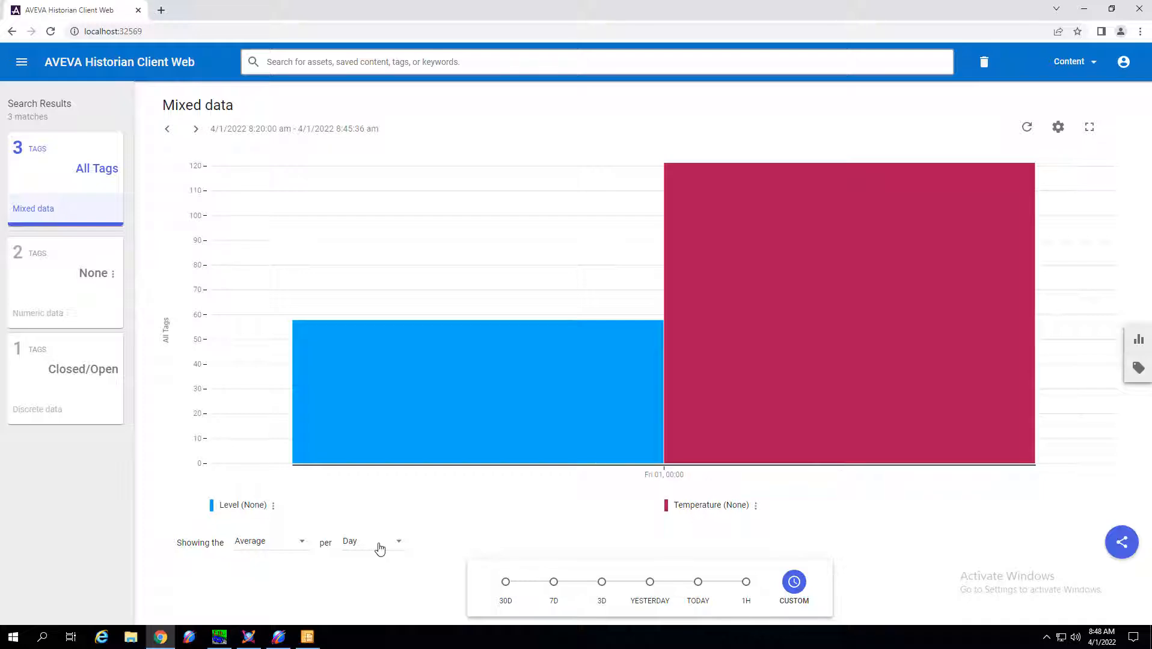
mouse_move(369, 551)
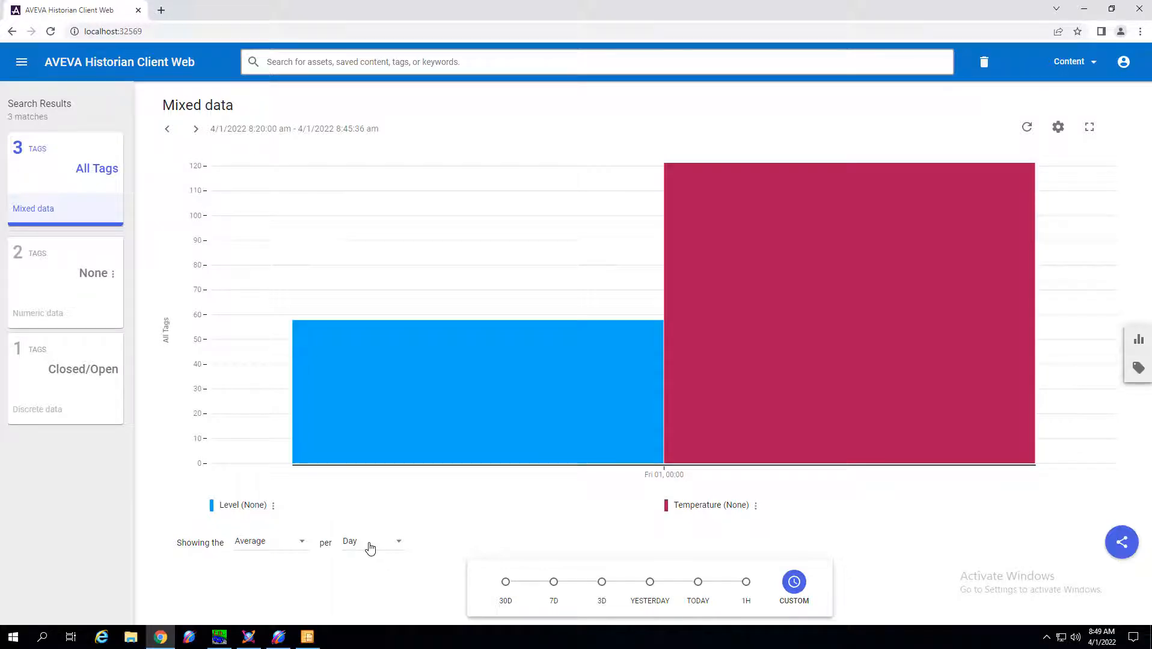
Step: Aggregate the column chart per Event of Inlet1_001.CLS instead of per Day
click(375, 541)
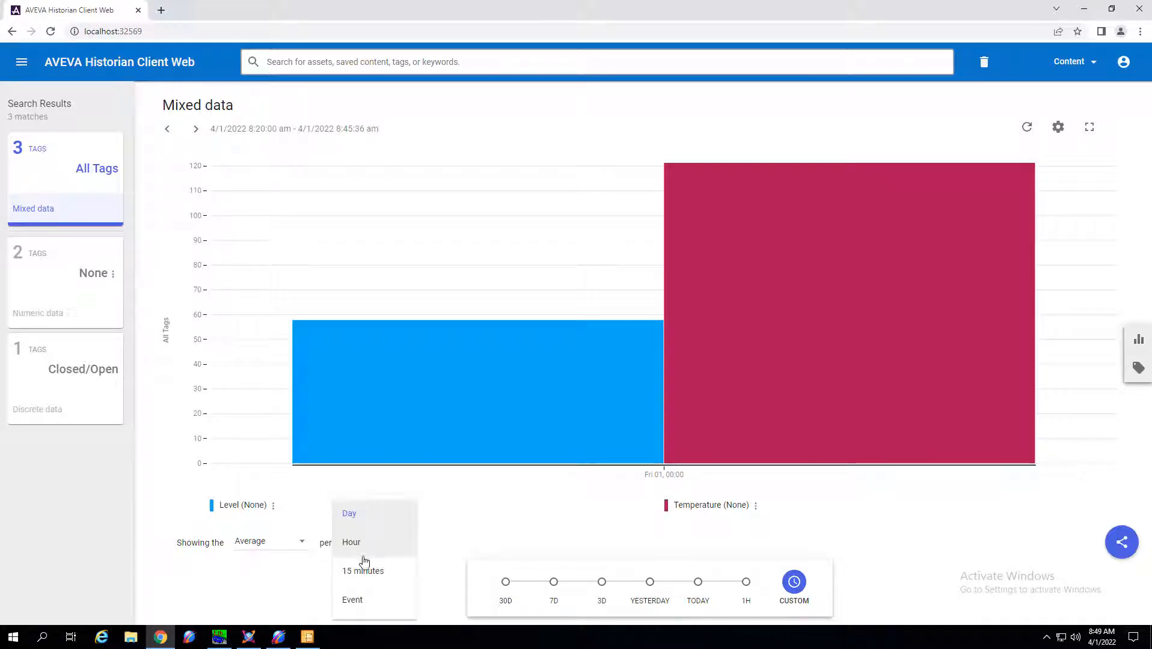
click(352, 599)
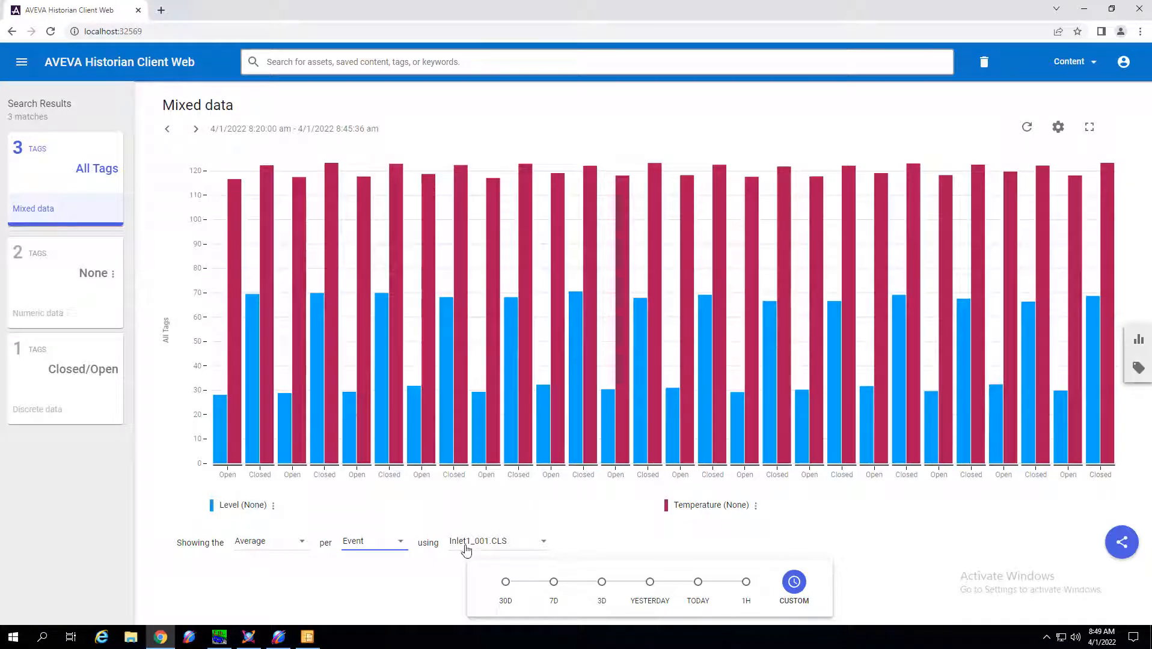
mouse_move(484, 548)
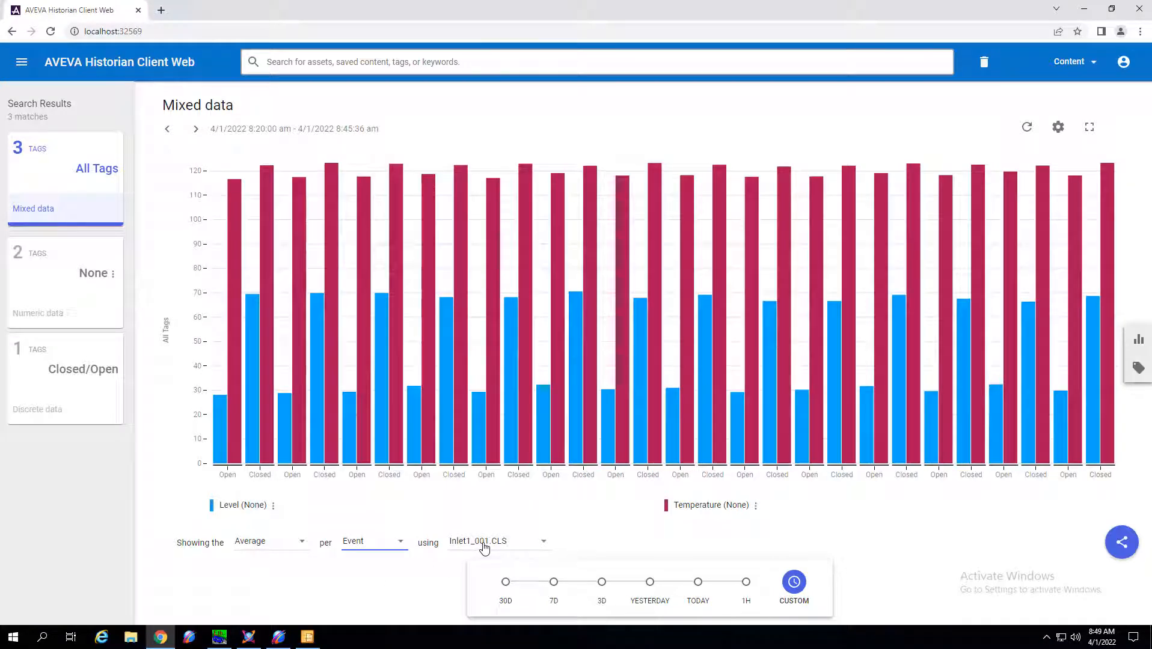
click(498, 541)
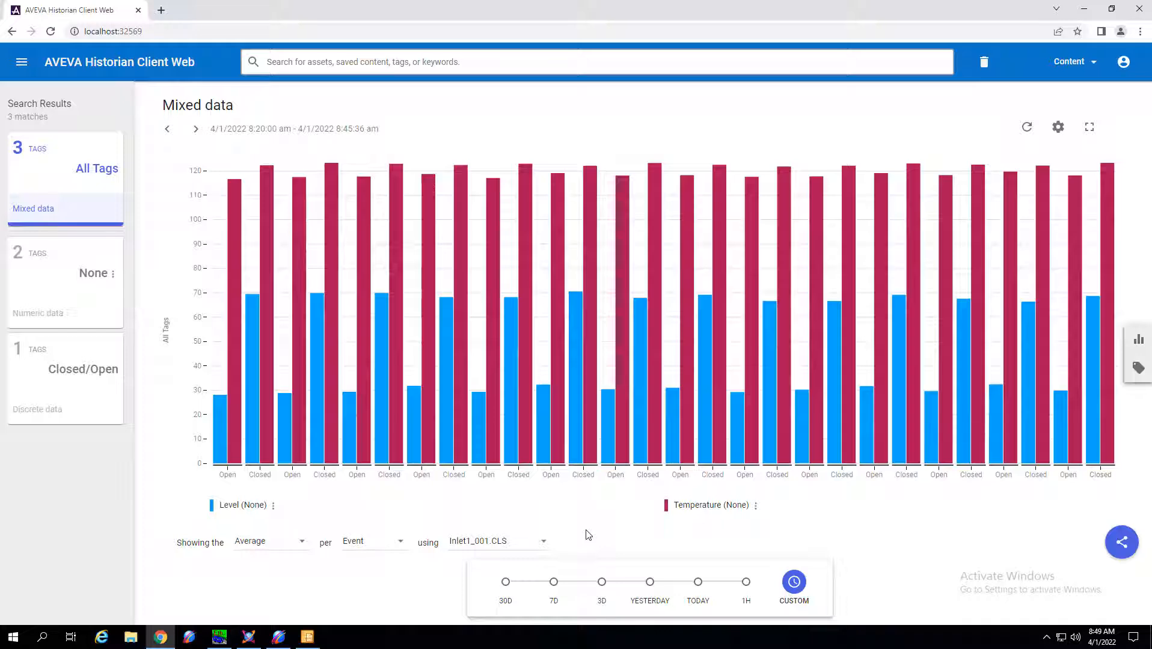
mouse_move(573, 528)
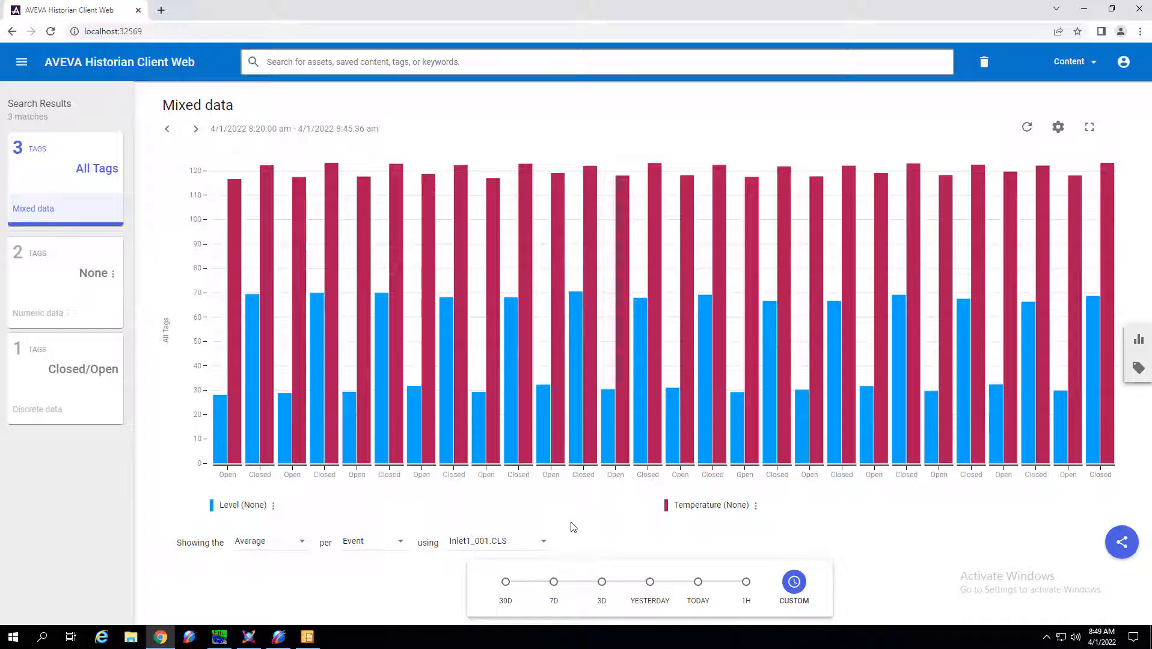
mouse_move(238, 493)
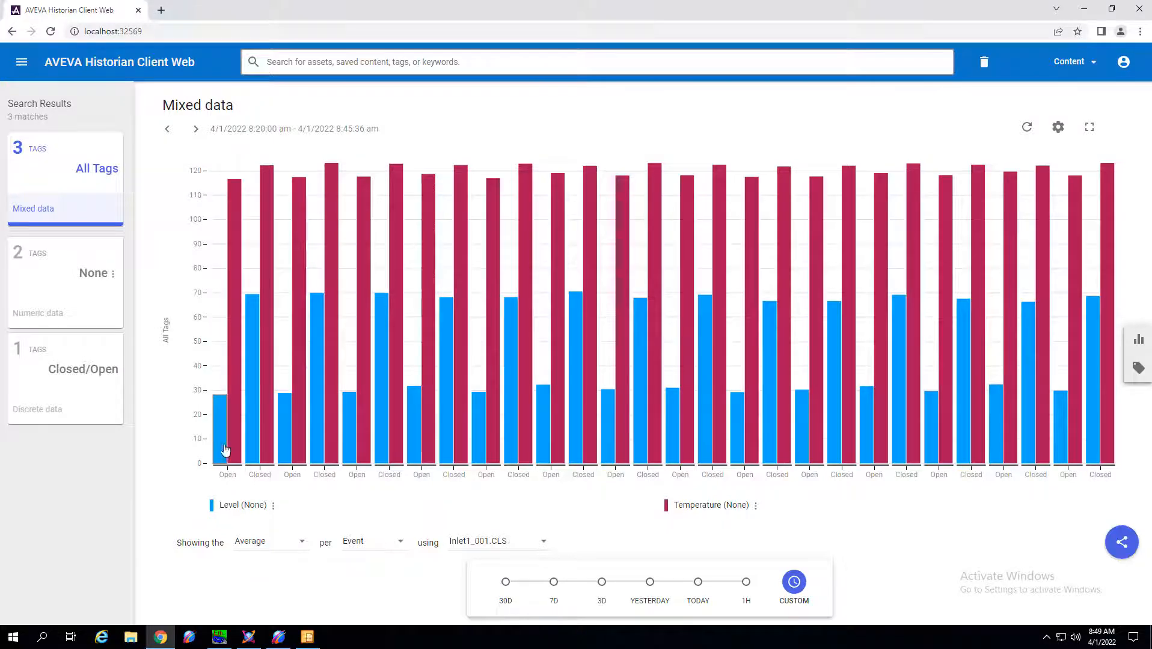
mouse_move(264, 448)
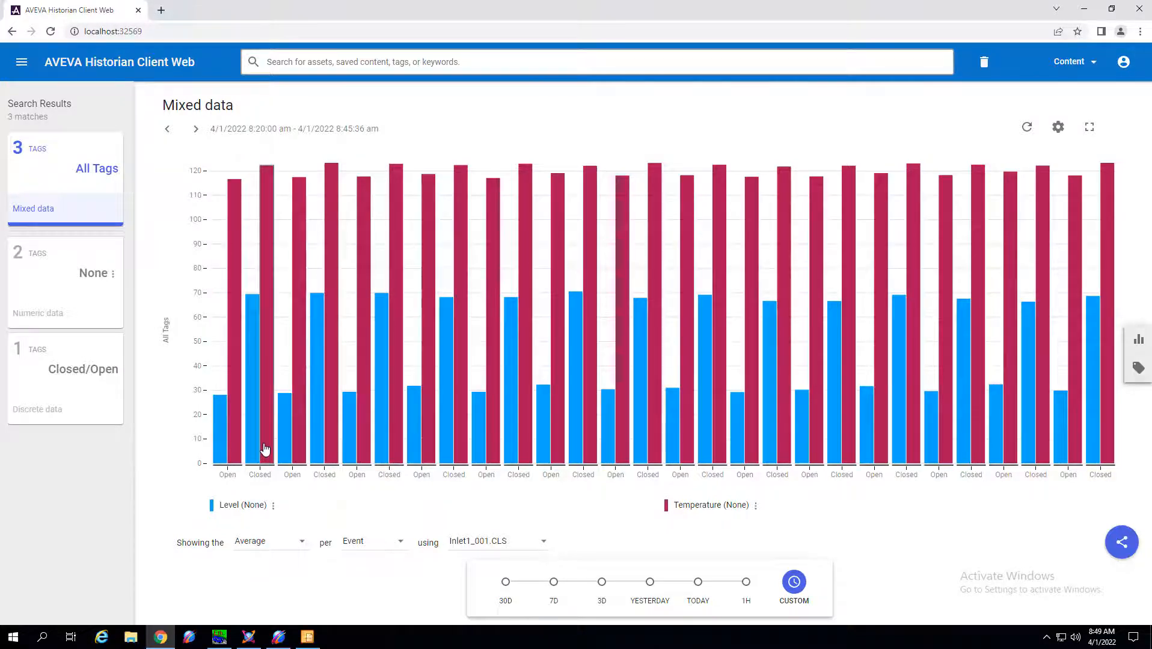
mouse_move(264, 459)
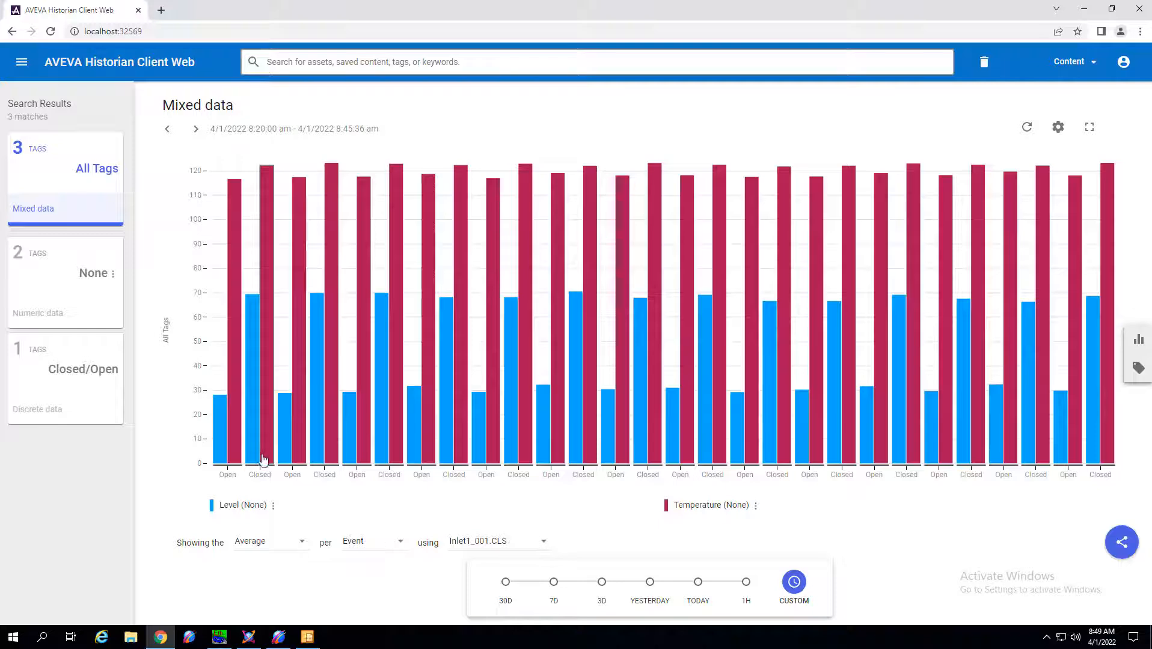
mouse_move(272, 485)
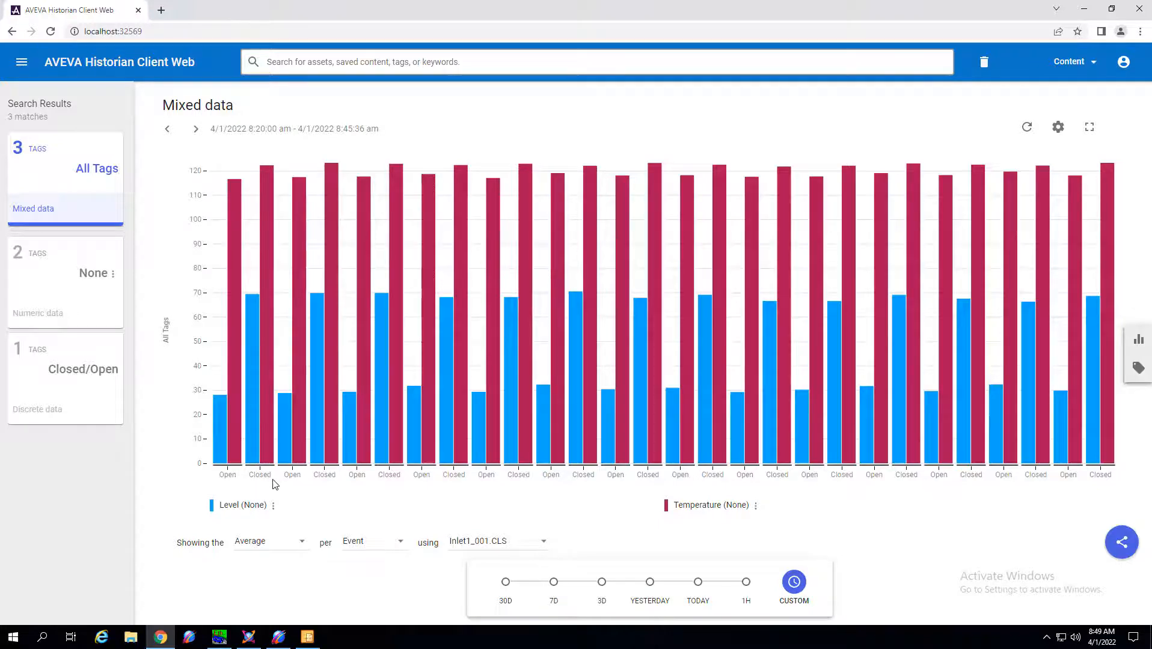
mouse_move(254, 440)
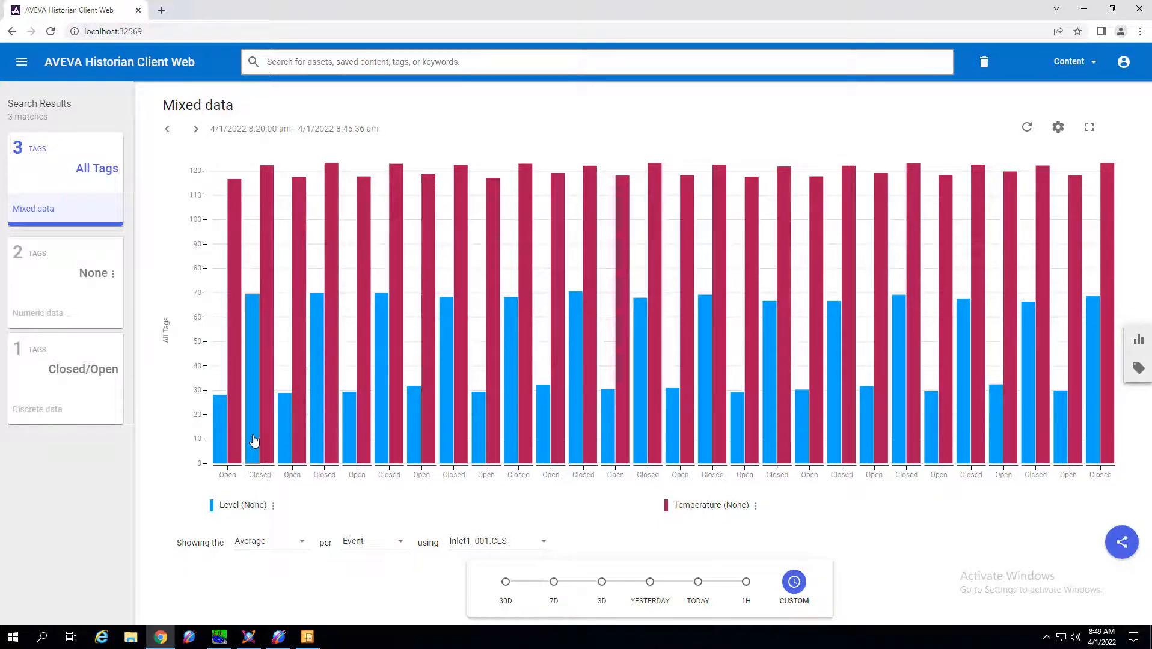
mouse_move(255, 433)
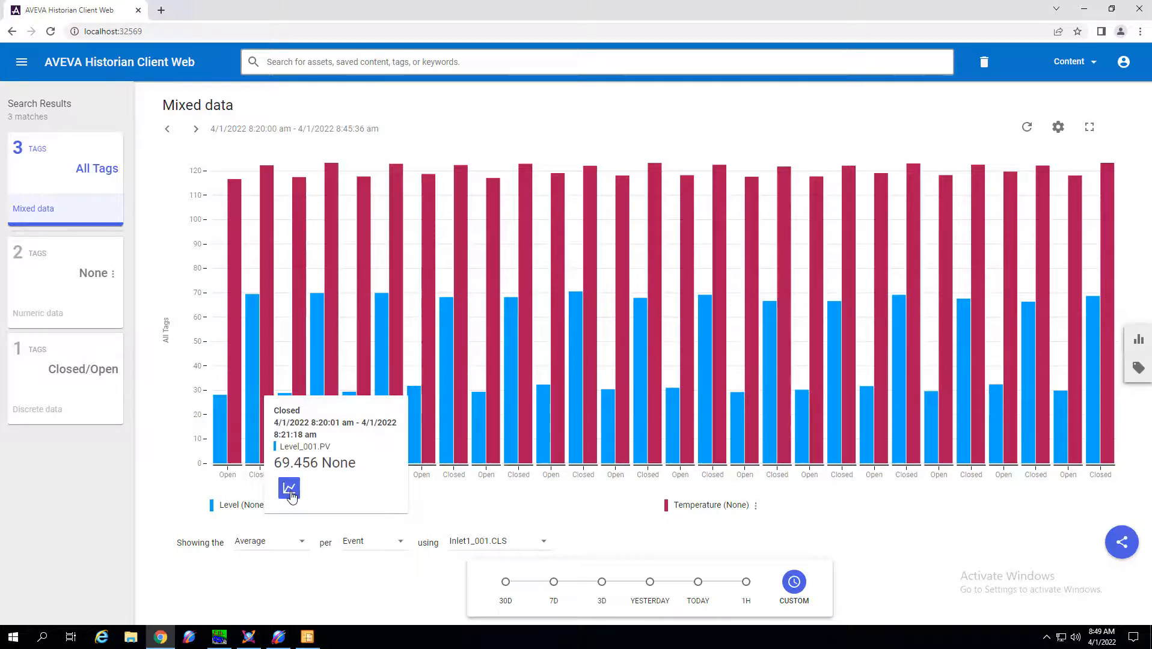
Step: Drill into the Level_001.PV trend for the 8:20:01–8:21:18 am Closed event
click(289, 488)
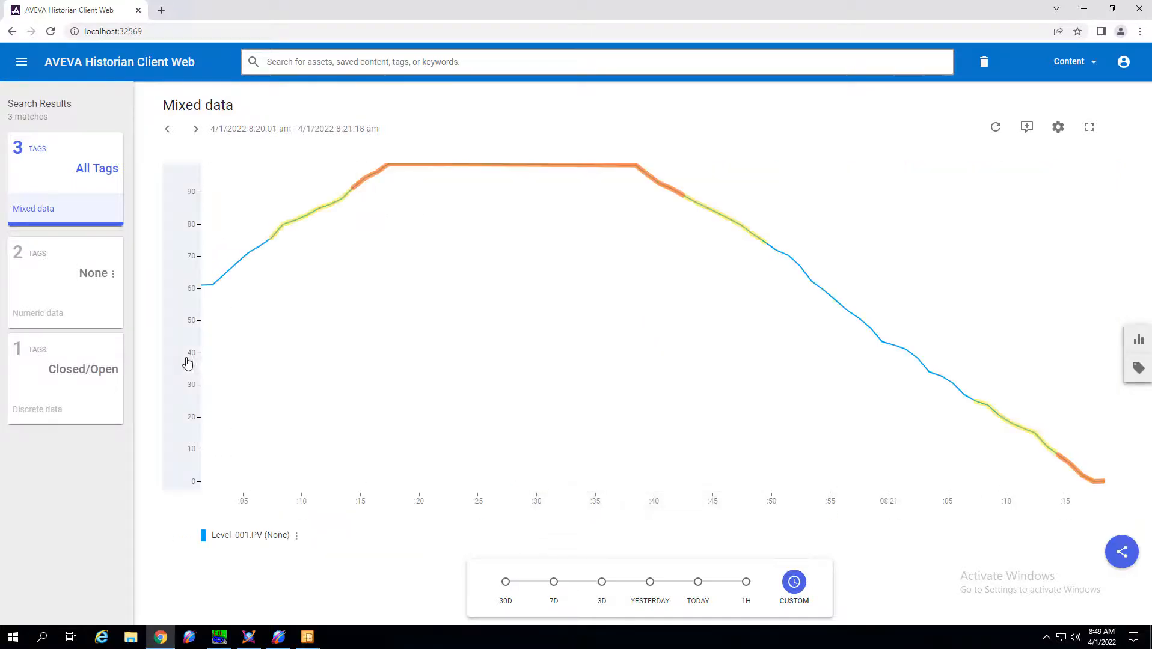
mouse_move(192, 351)
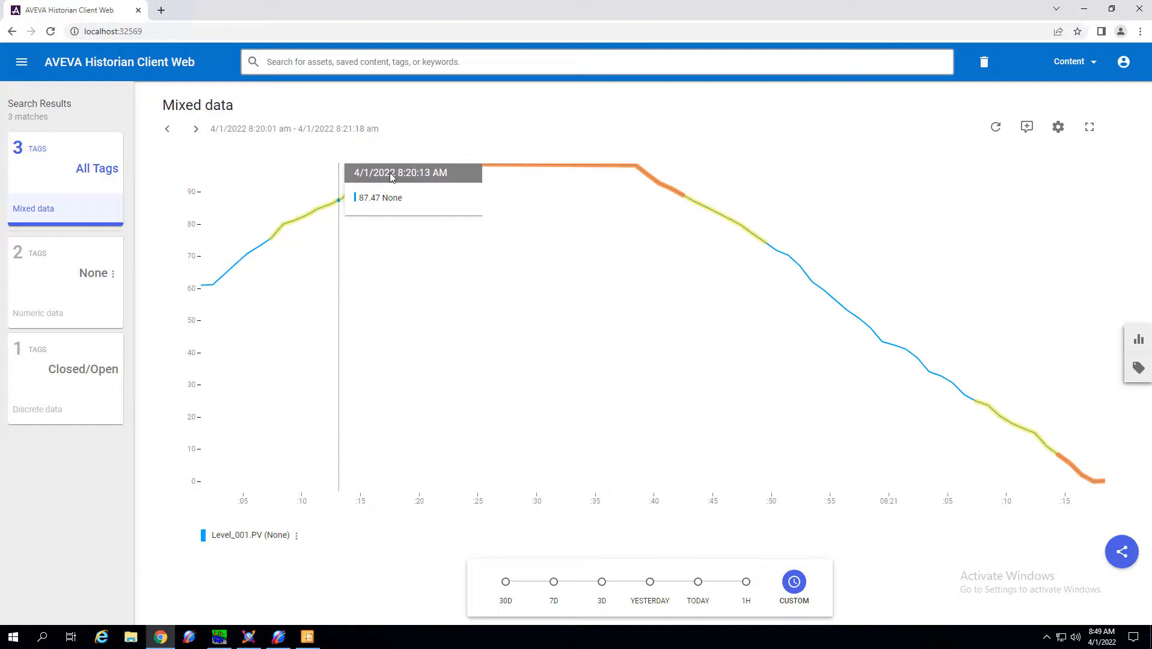
mouse_move(304, 224)
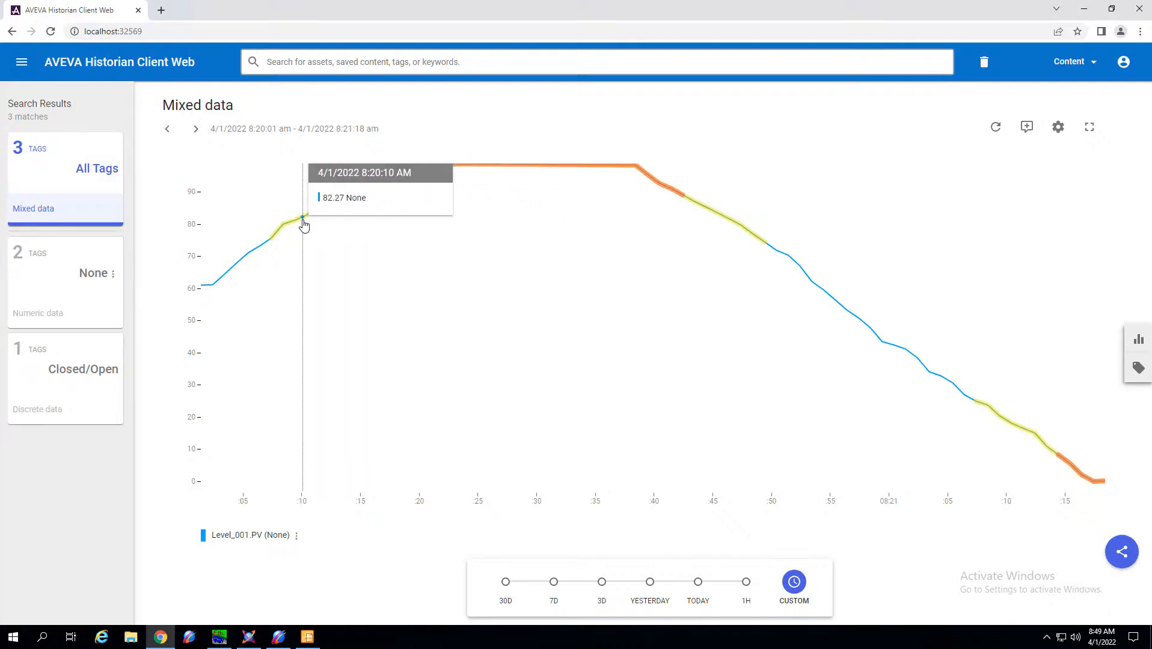
mouse_move(271, 232)
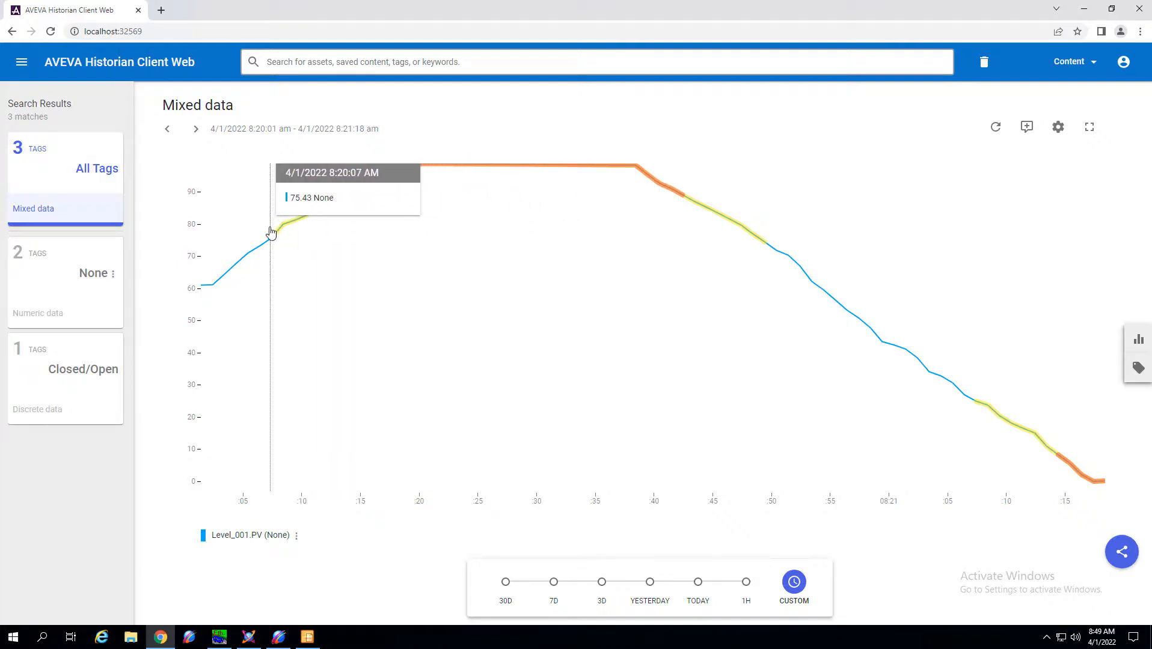